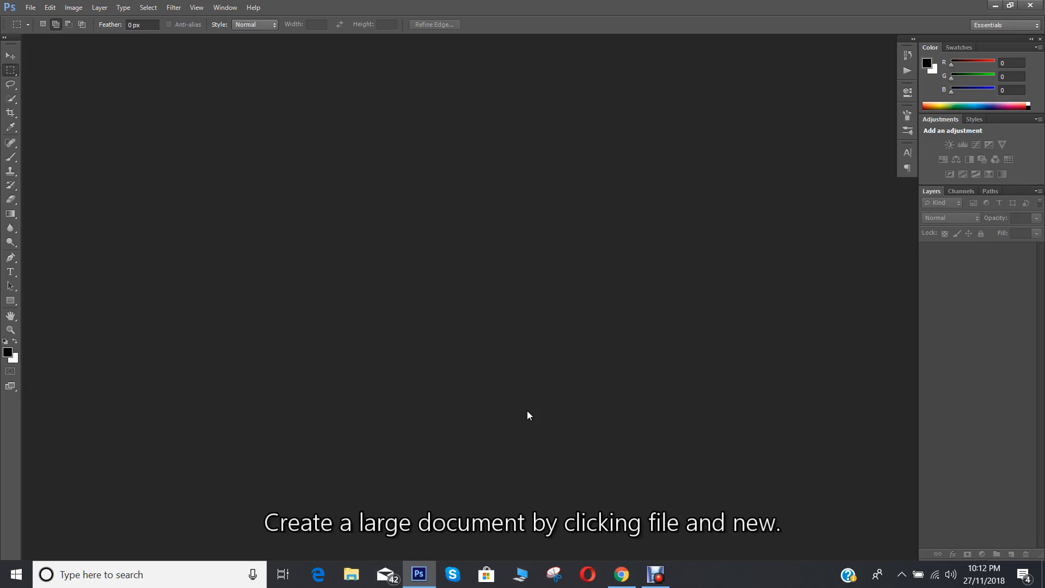
{"action": "mouse_move", "coordinate": [115, 101]}
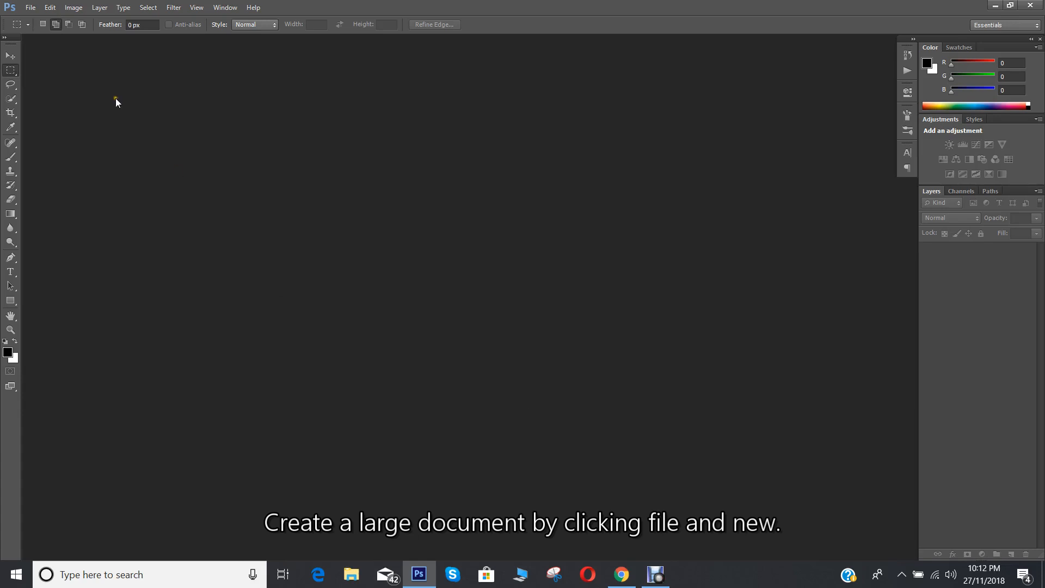
Step: Create a new 1920×1080 px, 300 ppi document from File > New
{"action": "left_click", "coordinate": [30, 8]}
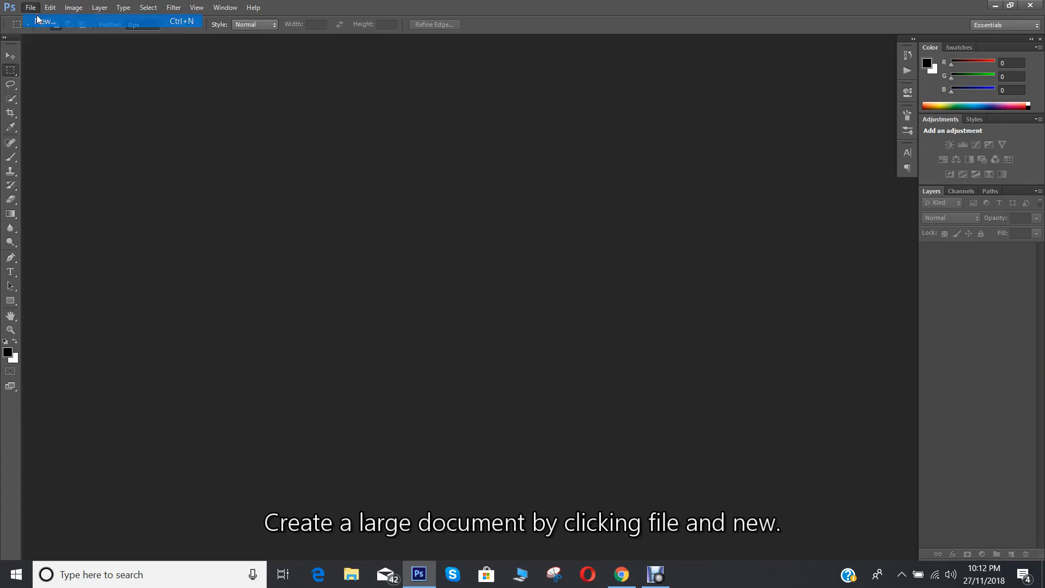
{"action": "left_click", "coordinate": [49, 25]}
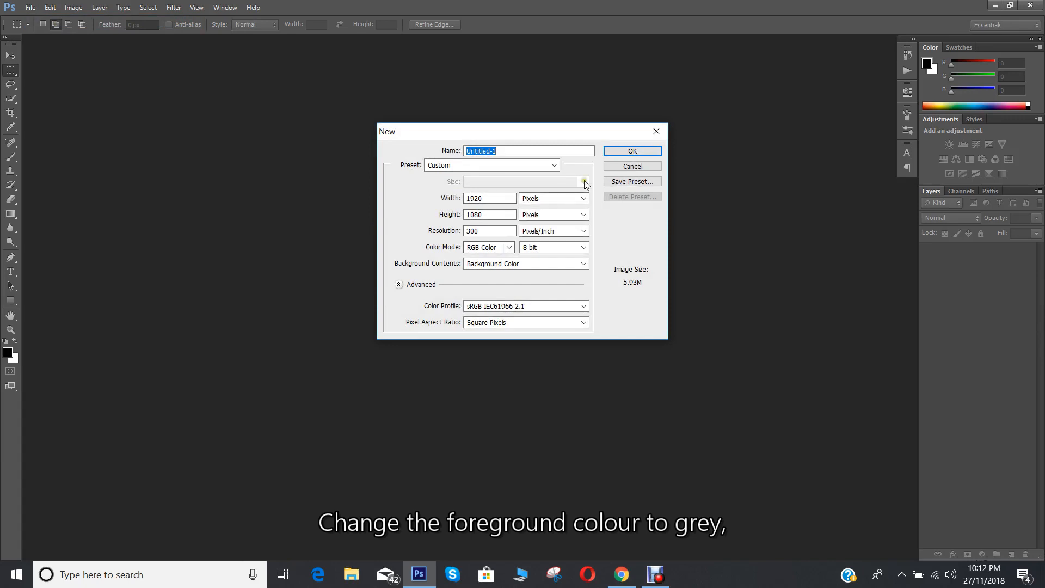
{"action": "left_click", "coordinate": [632, 150]}
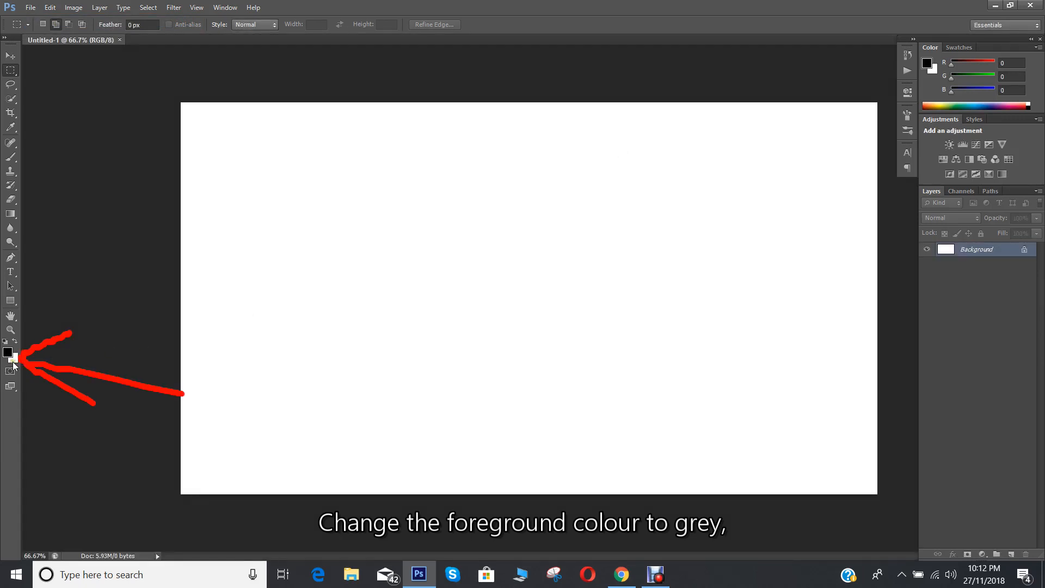
Step: Fill the canvas with #474747 grey using Paint Bucket, then reset the foreground to black
{"action": "left_click", "coordinate": [7, 350]}
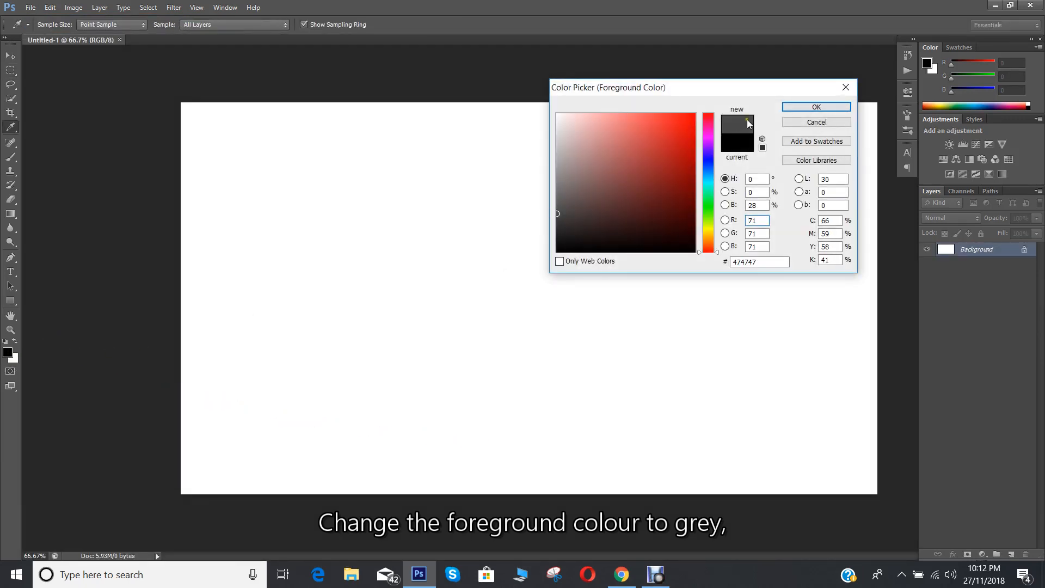
{"action": "left_click", "coordinate": [816, 106]}
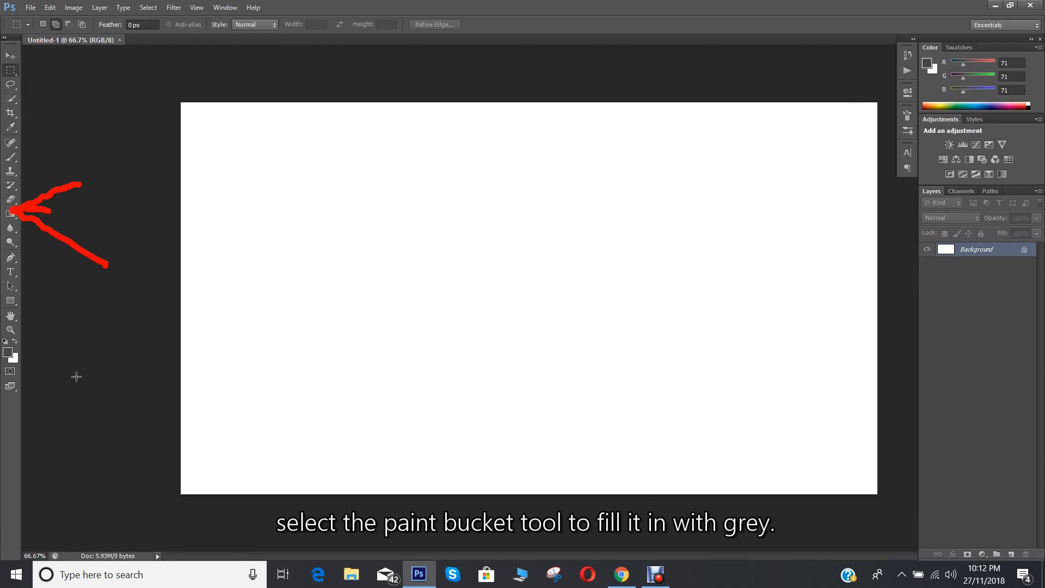
{"action": "left_click", "coordinate": [10, 214]}
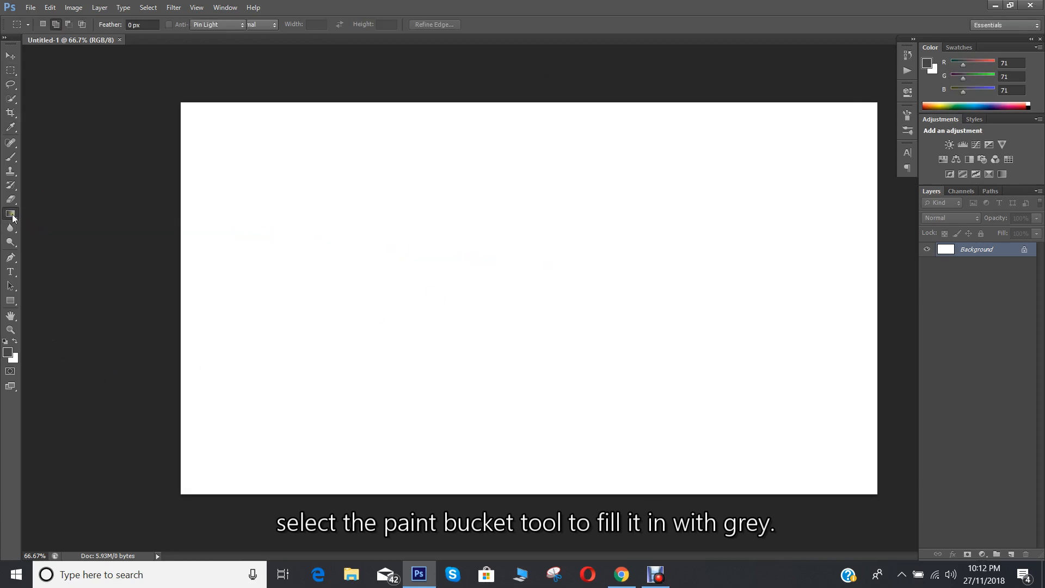
{"action": "left_click", "coordinate": [9, 214]}
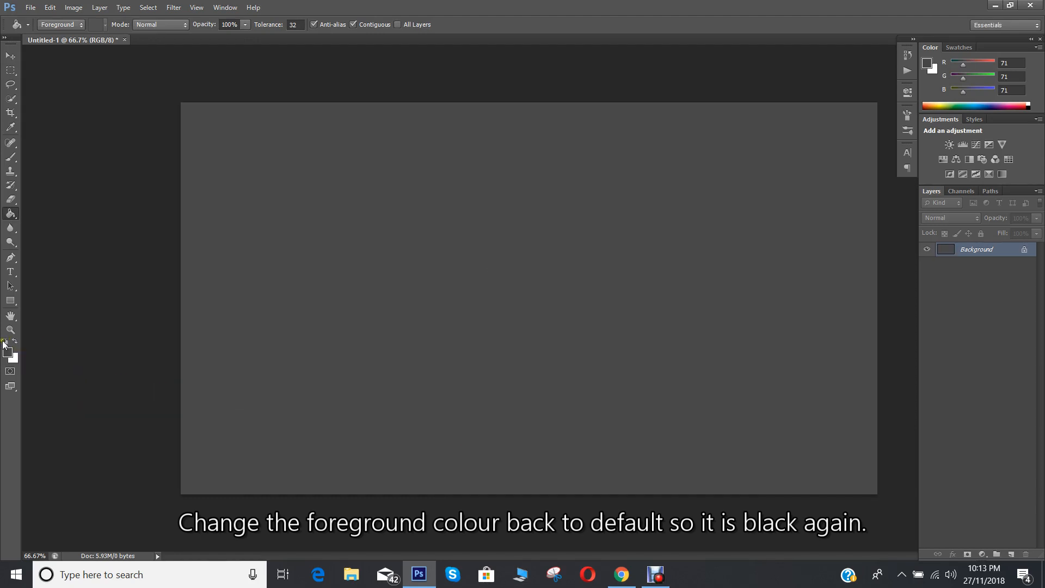
{"action": "mouse_move", "coordinate": [6, 344]}
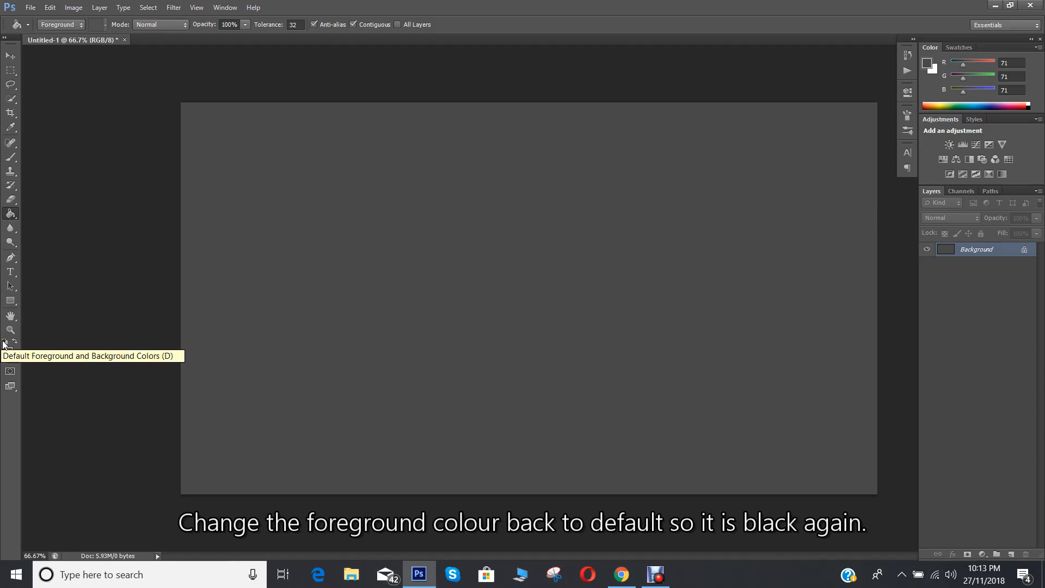
{"action": "left_click", "coordinate": [5, 343]}
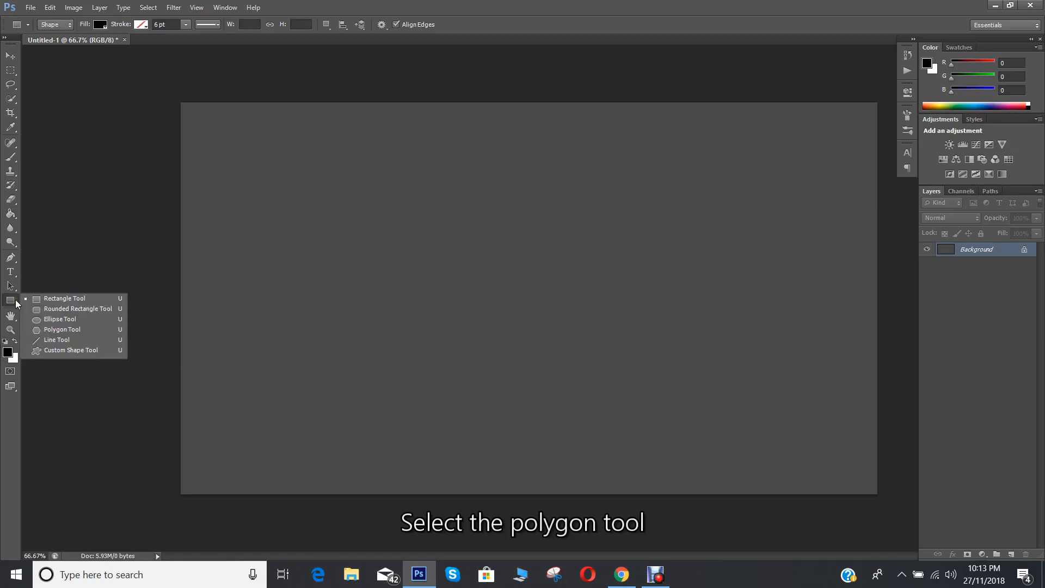
Step: Draw a six-sided black polygon and hide the Background layer
{"action": "left_click", "coordinate": [62, 329]}
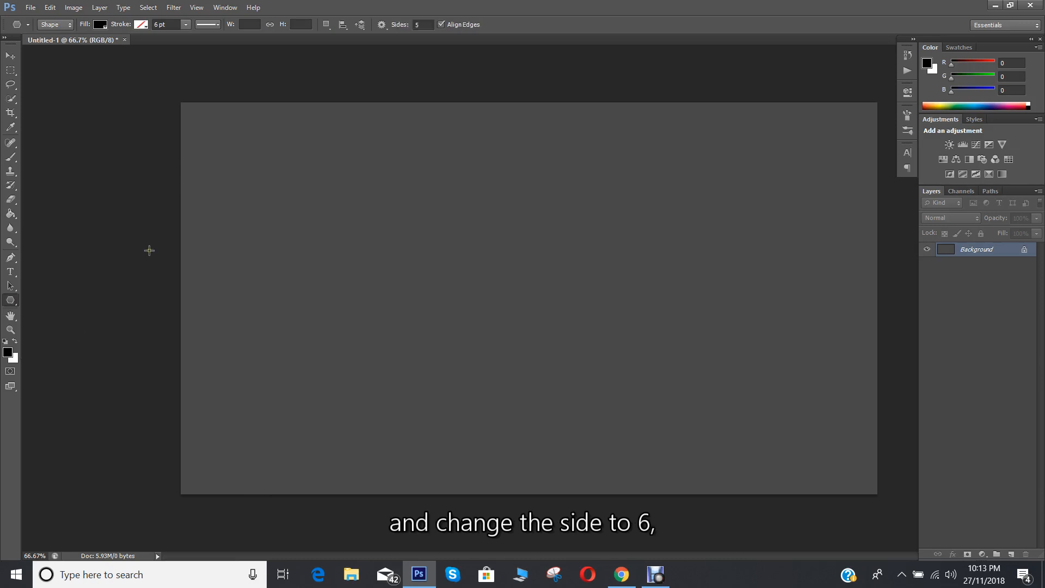
{"action": "left_click", "coordinate": [423, 24]}
{"action": "type", "text": "6"}
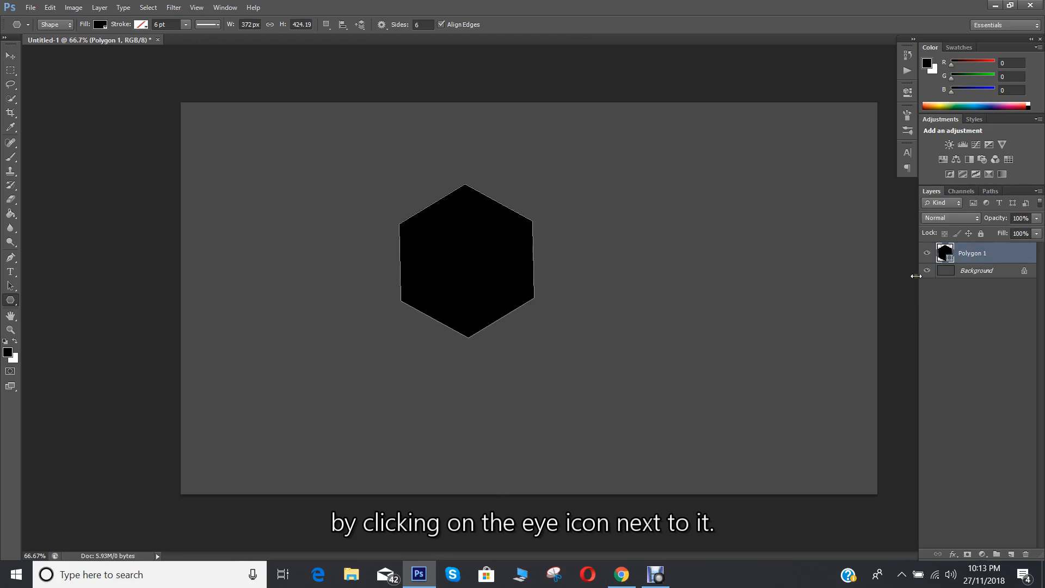
{"action": "left_click", "coordinate": [927, 270]}
{"action": "type", "text": "50"}
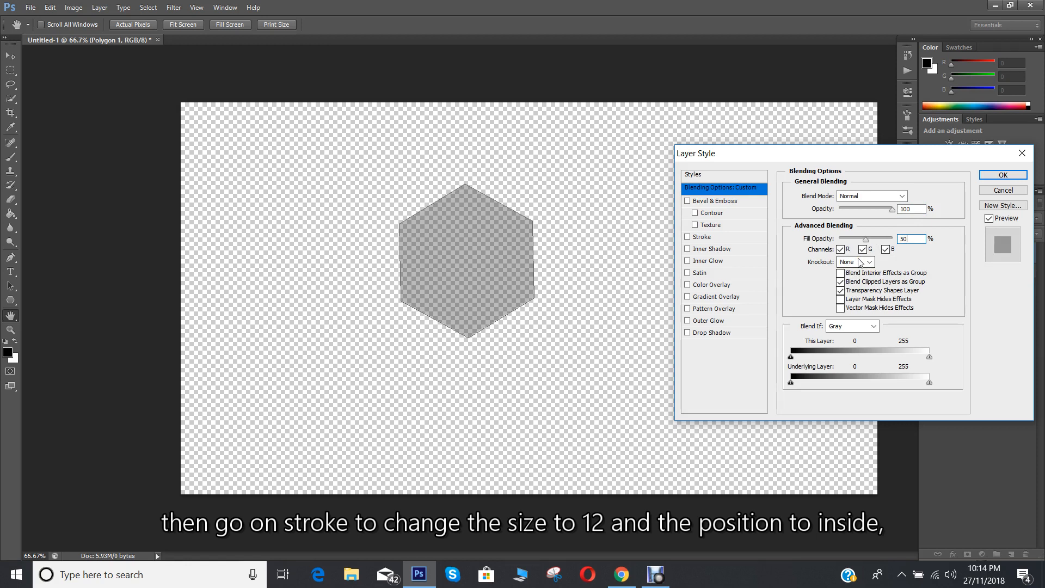
Step: Give the hexagon a 12 px inside black stroke with 50% fill opacity
{"action": "left_click", "coordinate": [701, 237]}
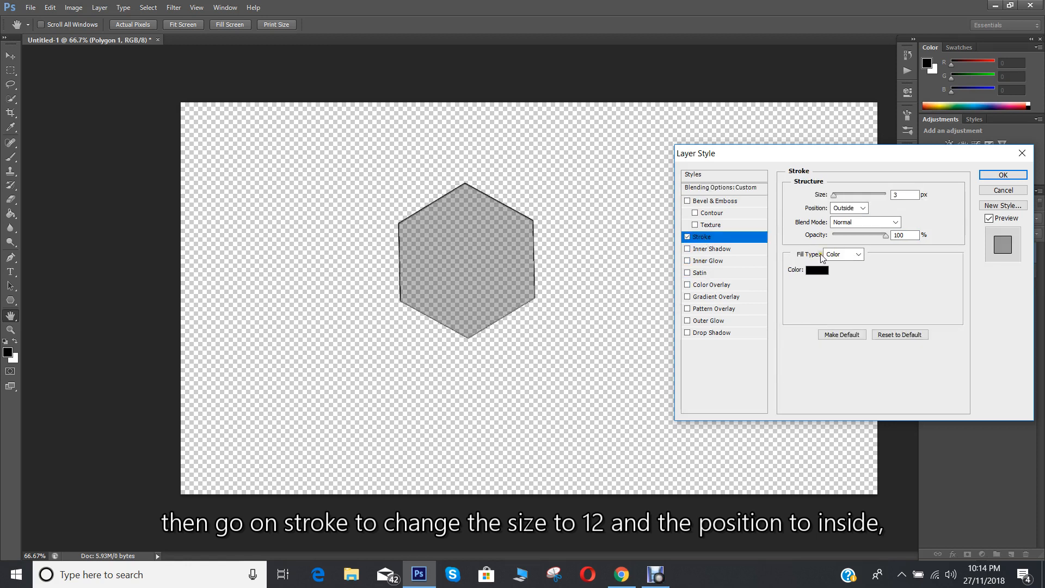
{"action": "type", "text": "12"}
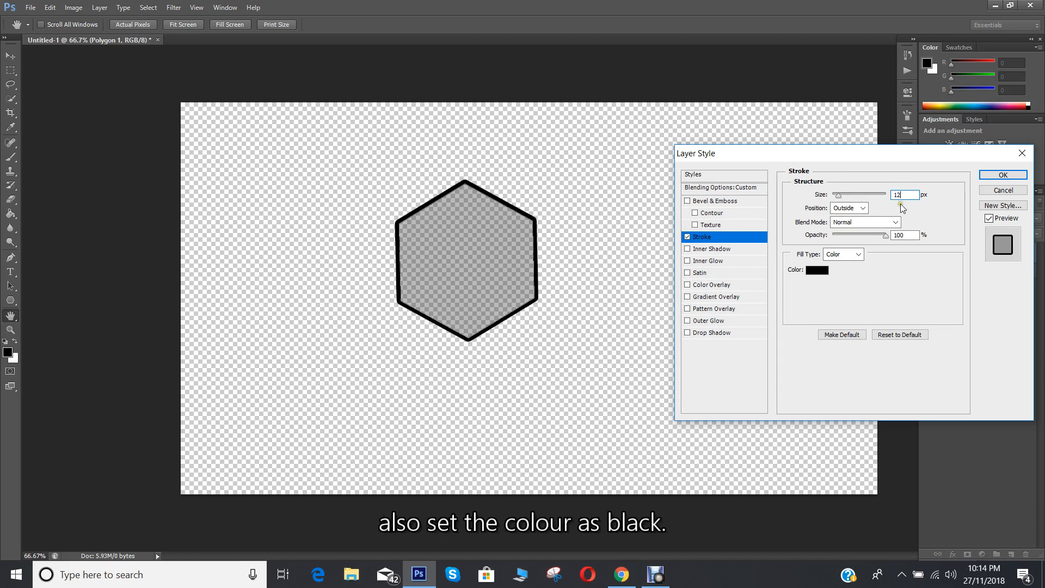
{"action": "left_click", "coordinate": [849, 208]}
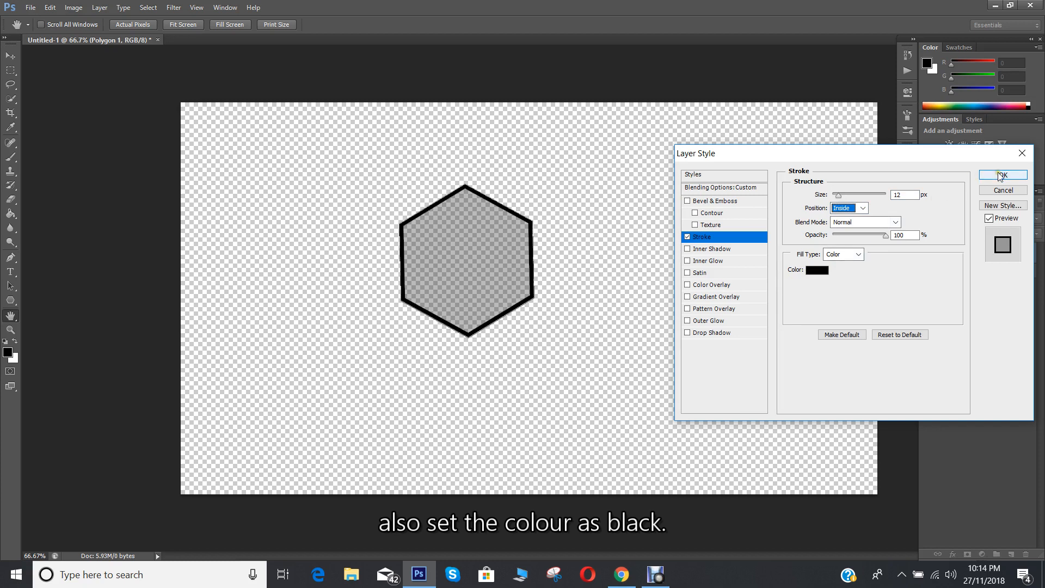
{"action": "left_click", "coordinate": [1003, 175]}
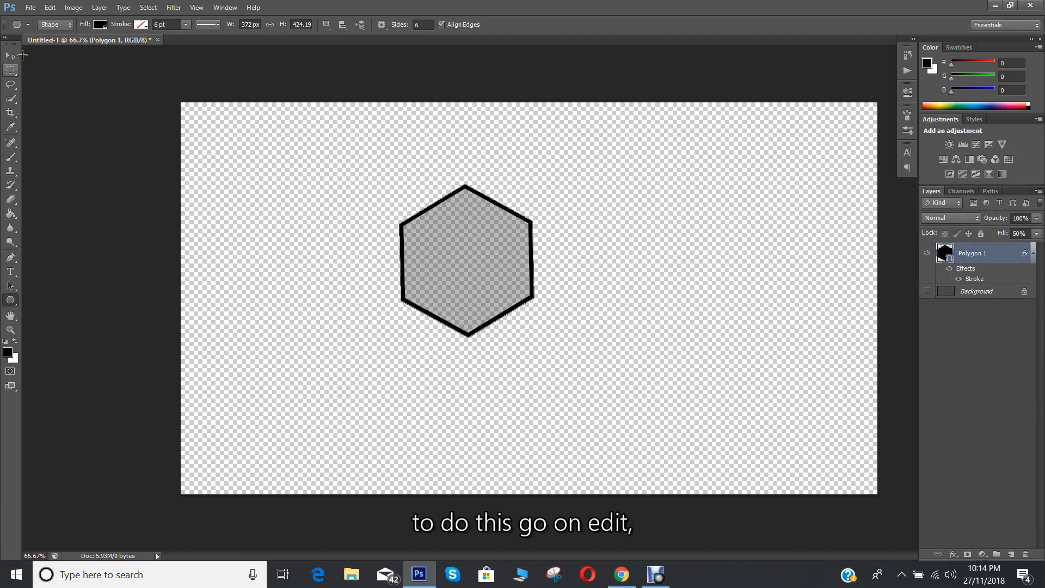
Step: Define a brush preset named 'polygon' from the hexagon via Edit > Define Brush Preset
{"action": "left_click", "coordinate": [54, 6]}
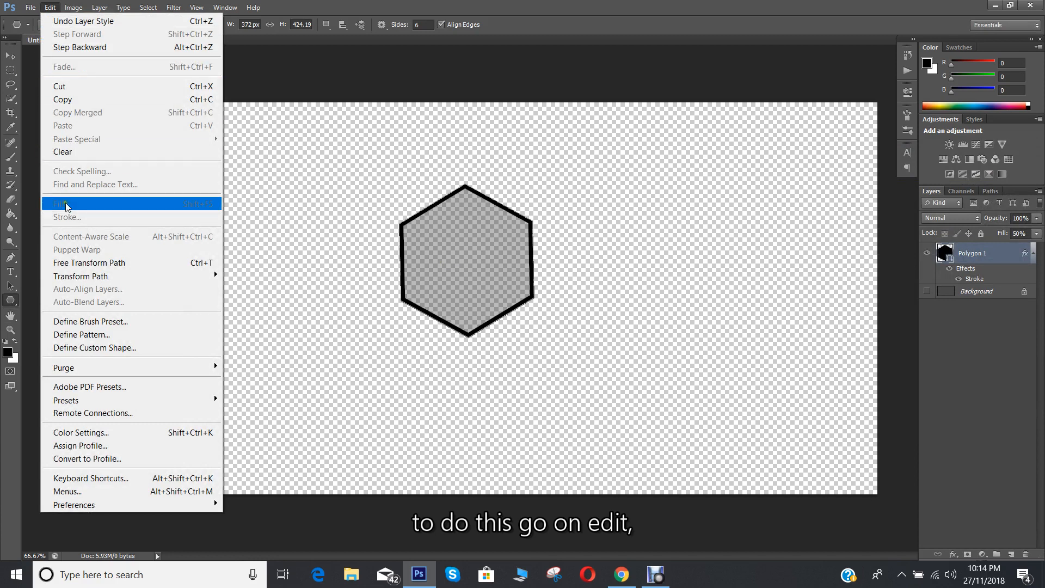
{"action": "left_click", "coordinate": [90, 322]}
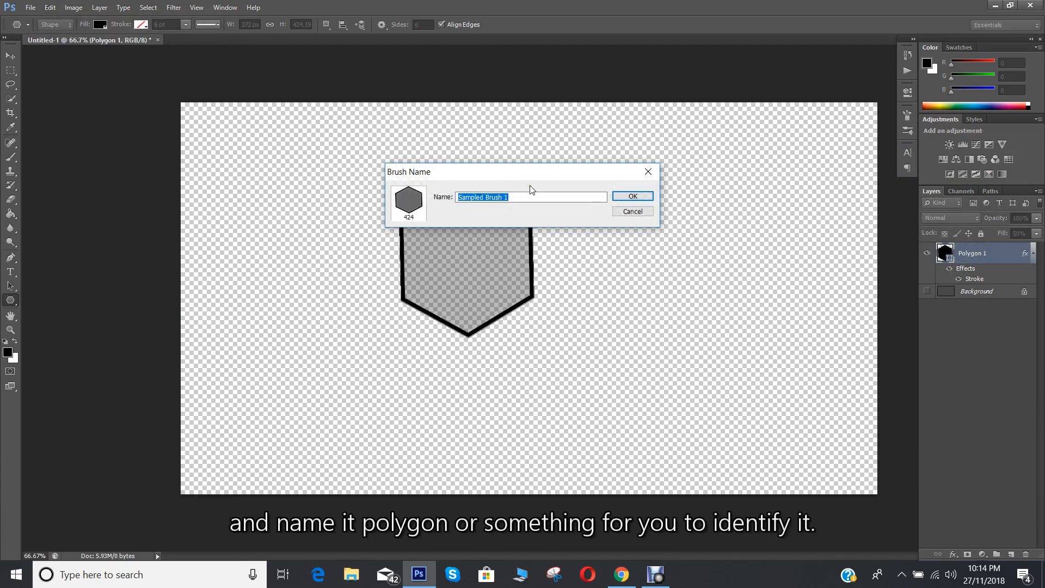
{"action": "type", "text": "p"}
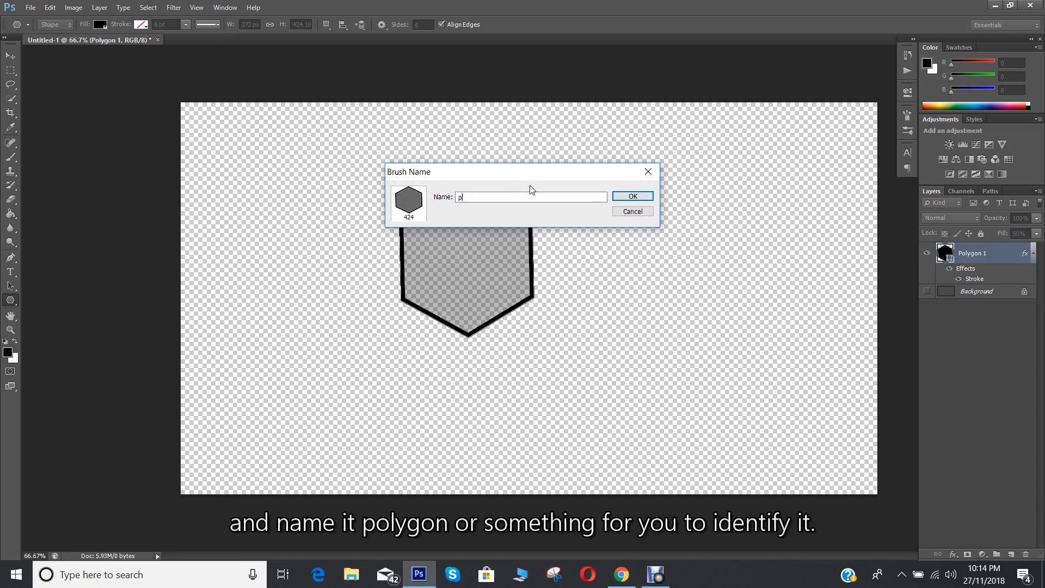
{"action": "type", "text": "oly"}
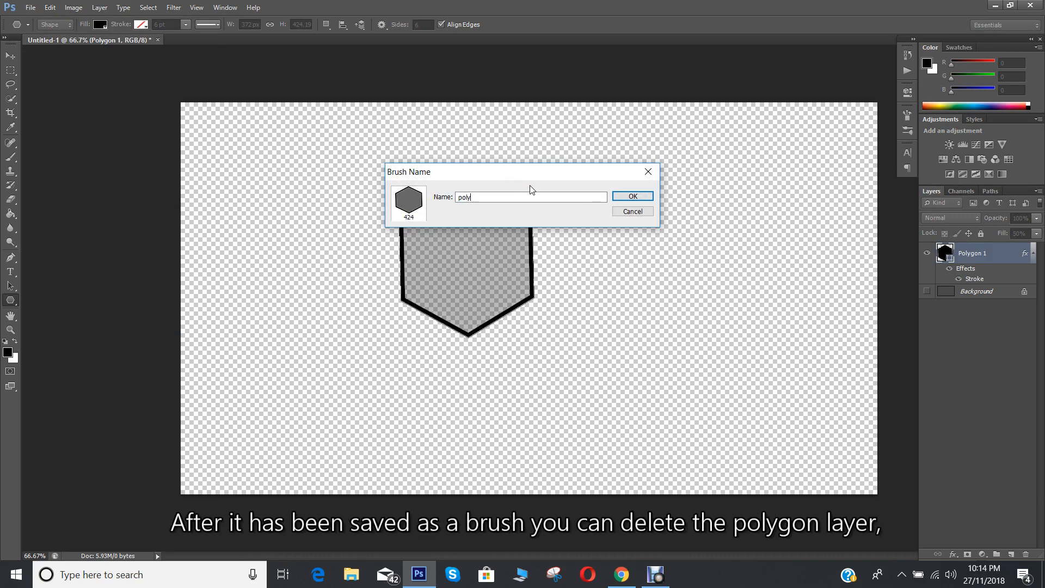
{"action": "type", "text": "gon"}
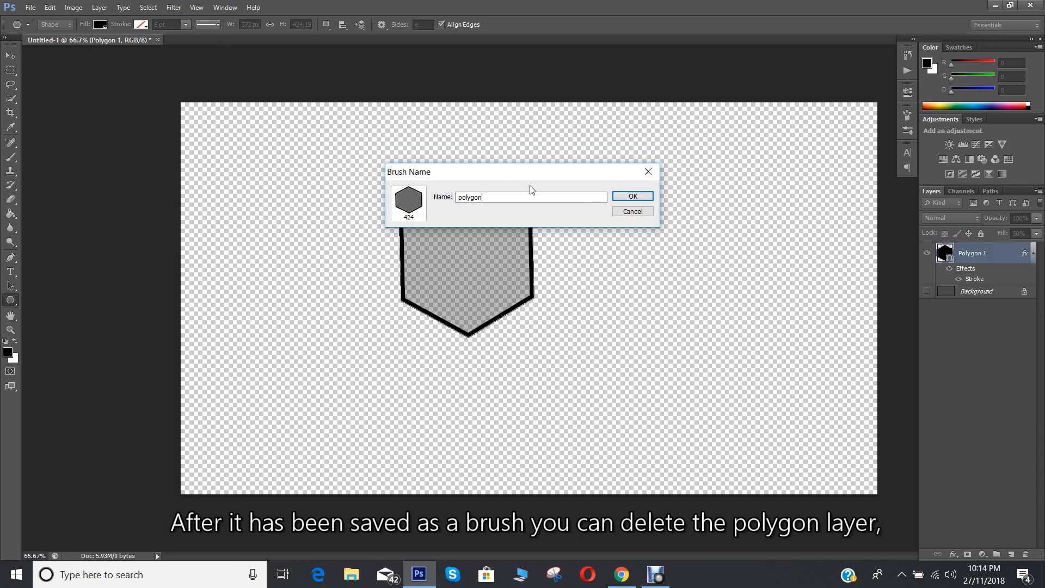
{"action": "left_click", "coordinate": [632, 196]}
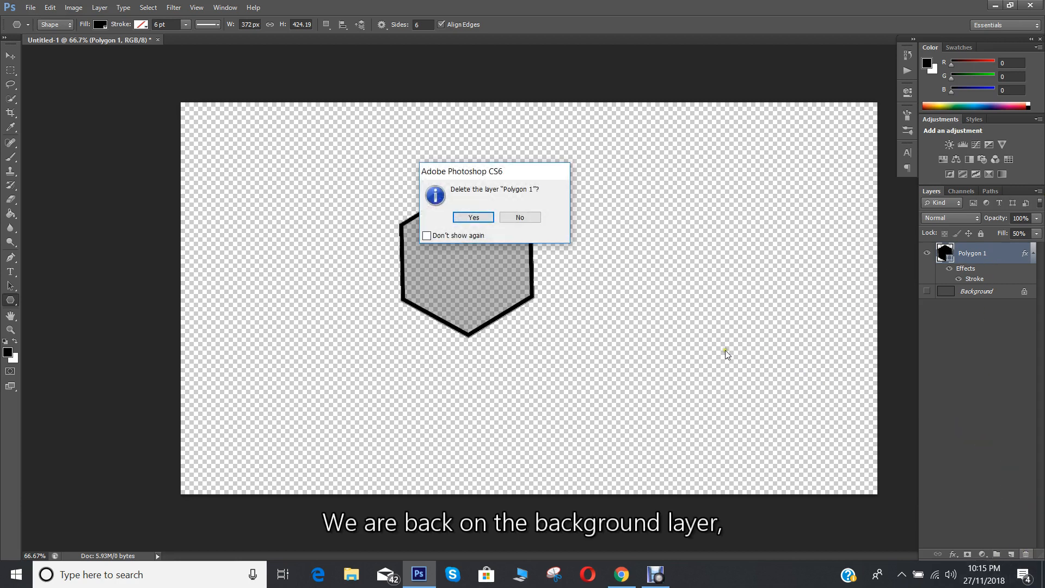
Step: Confirm deleting Polygon 1, then add a new Layer 1 filled with black
{"action": "left_click", "coordinate": [473, 217]}
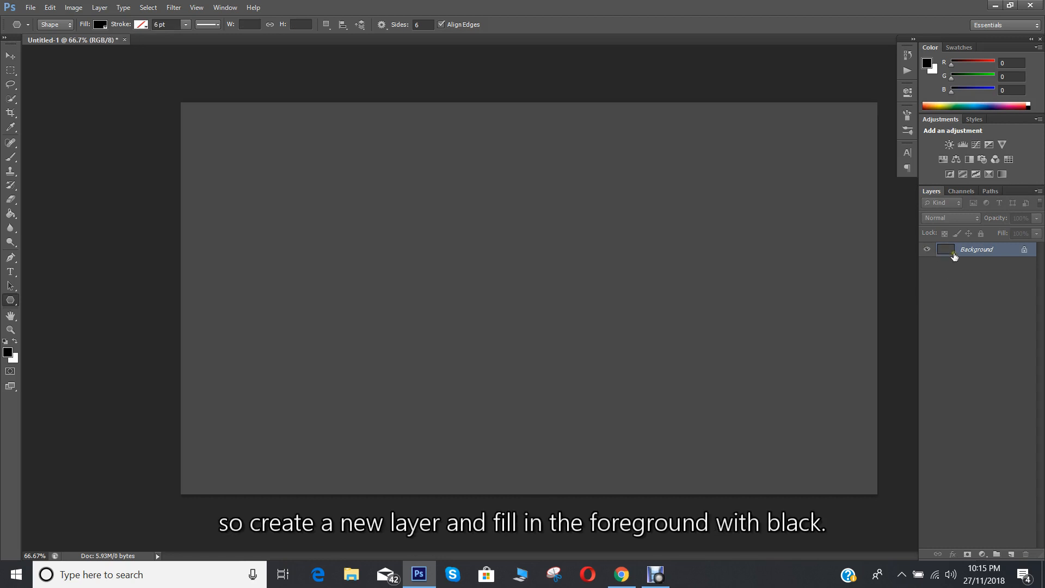
{"action": "left_click", "coordinate": [1010, 553]}
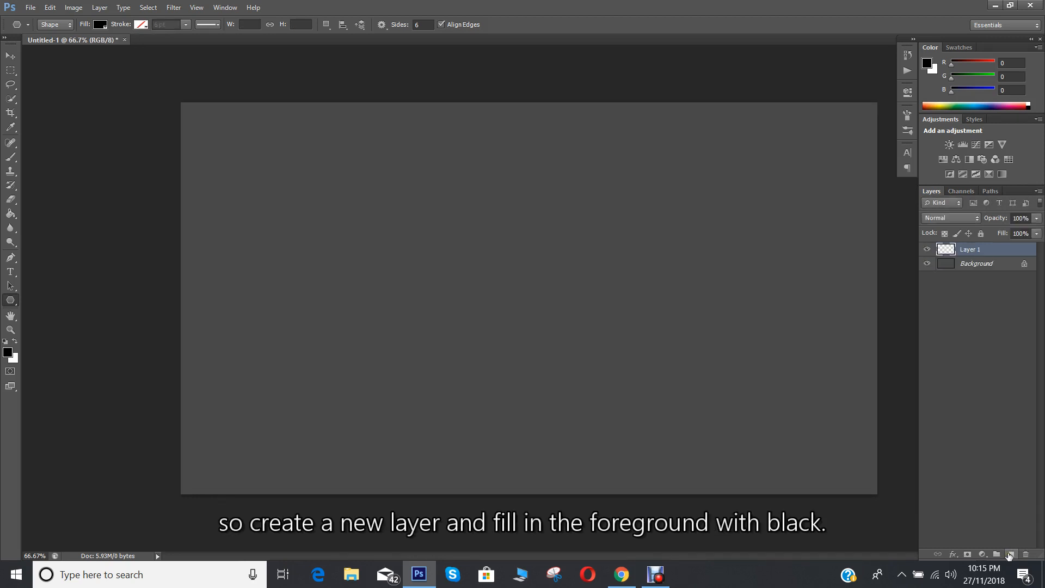
{"action": "mouse_move", "coordinate": [1011, 555]}
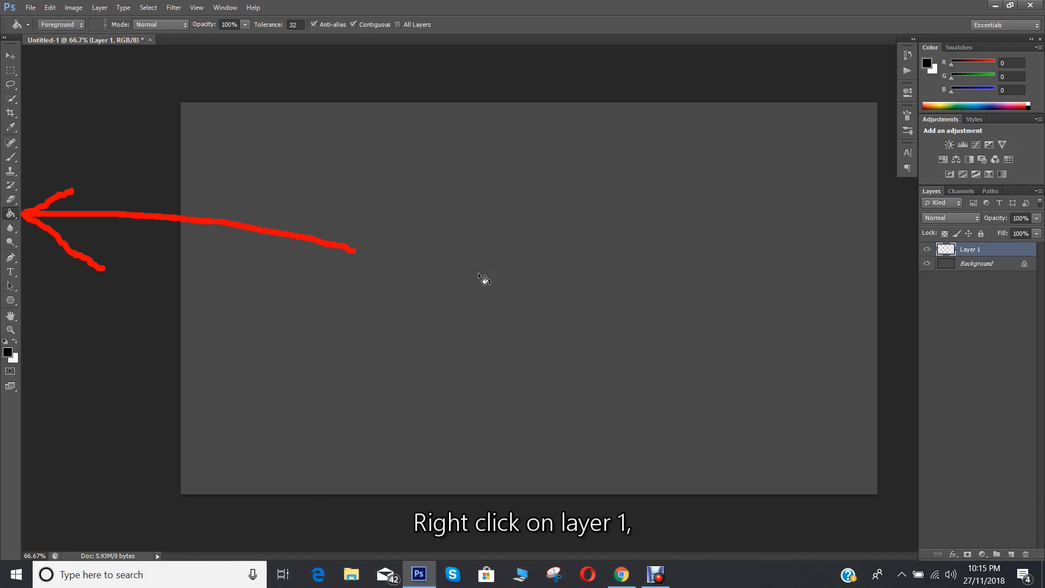
{"action": "left_click", "coordinate": [483, 280]}
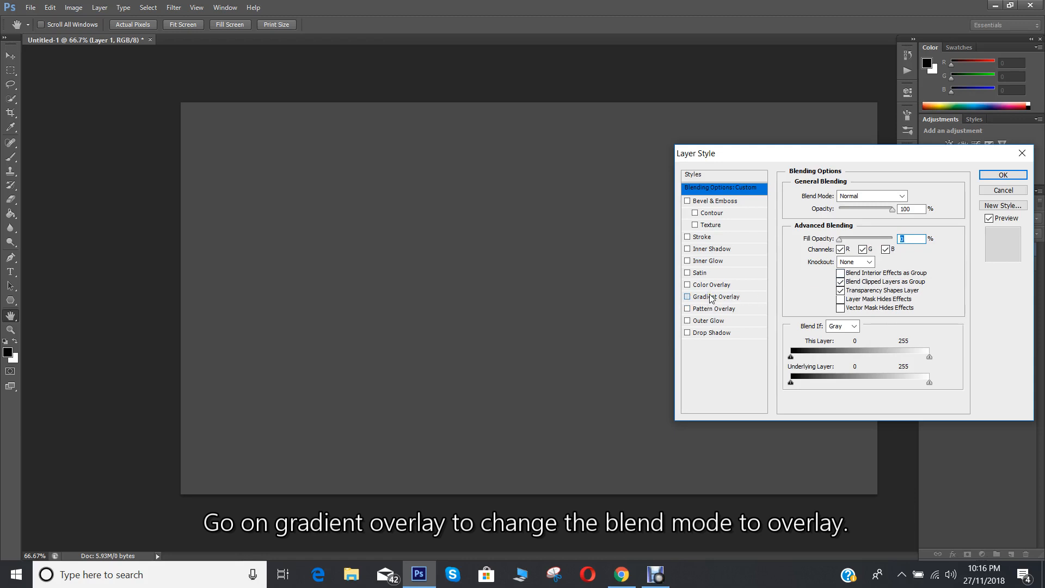
Step: Enable Gradient Overlay on Layer 1 with its blend mode set to Overlay
{"action": "left_click", "coordinate": [714, 296]}
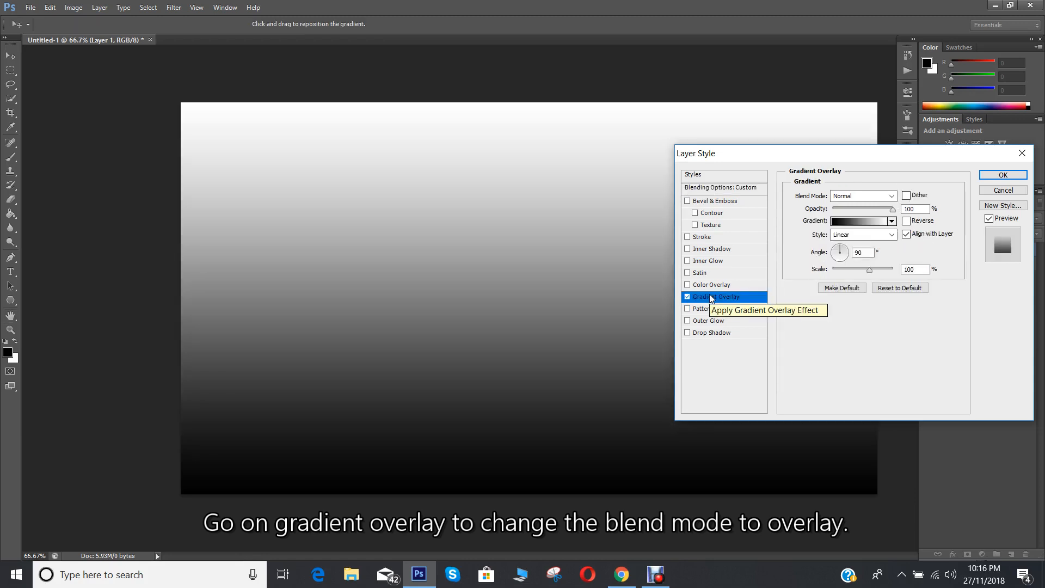
{"action": "left_click", "coordinate": [891, 196]}
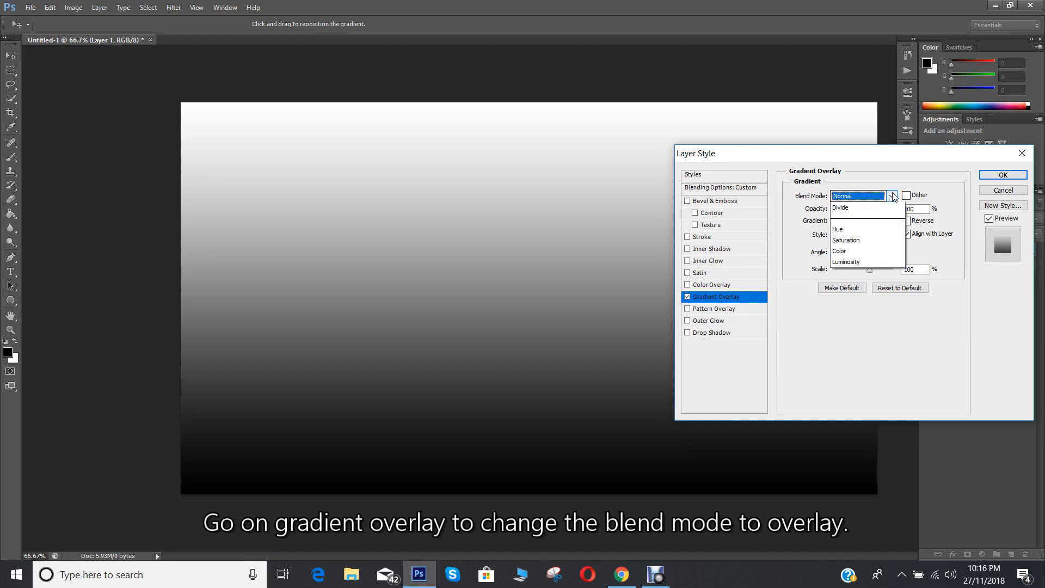
{"action": "left_click", "coordinate": [860, 247]}
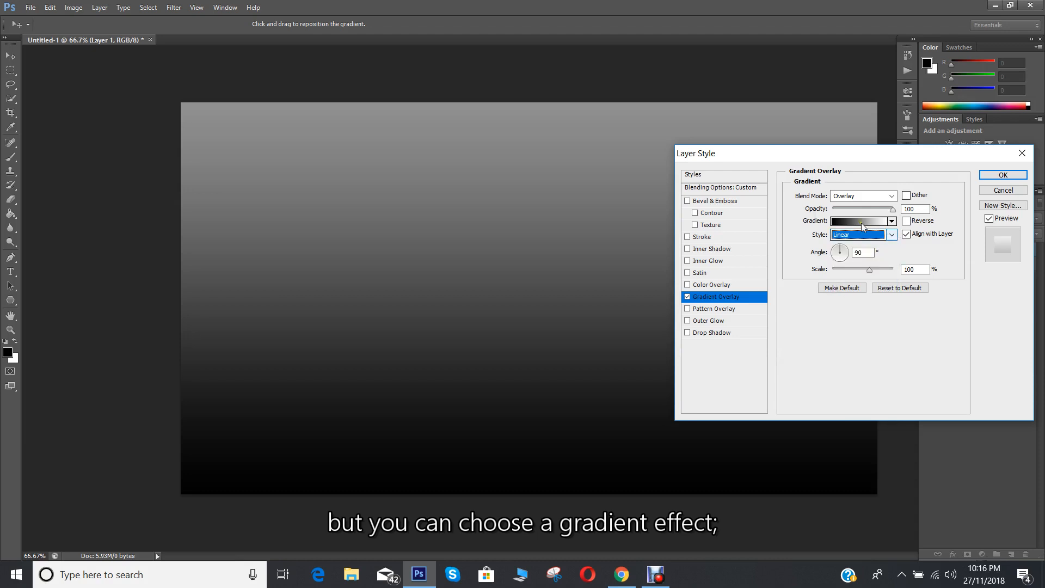
Step: Set the overlay to the Violet, Orange preset with an added light grey middle stop
{"action": "left_click", "coordinate": [856, 221]}
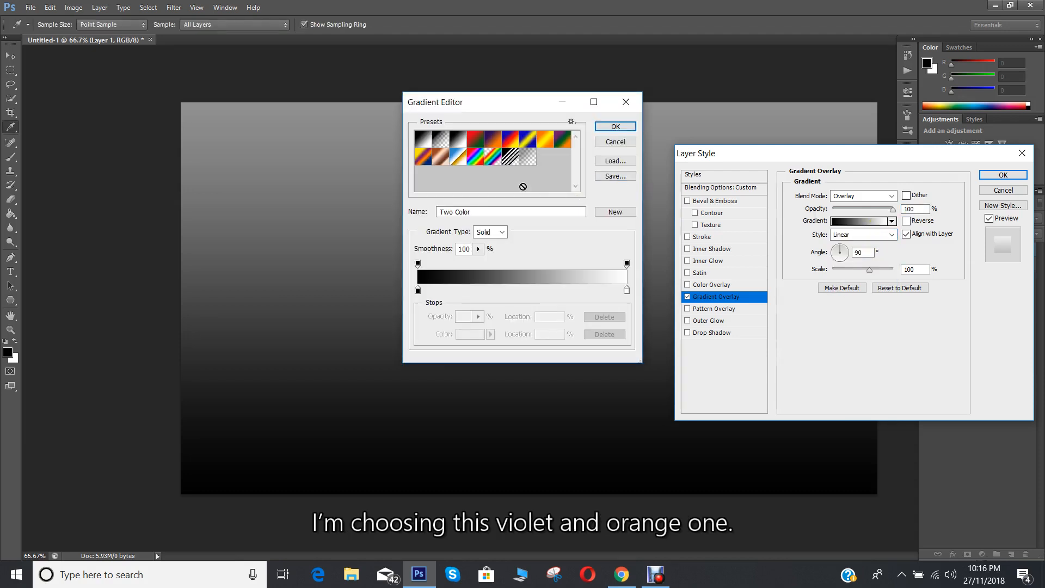
{"action": "mouse_move", "coordinate": [492, 139]}
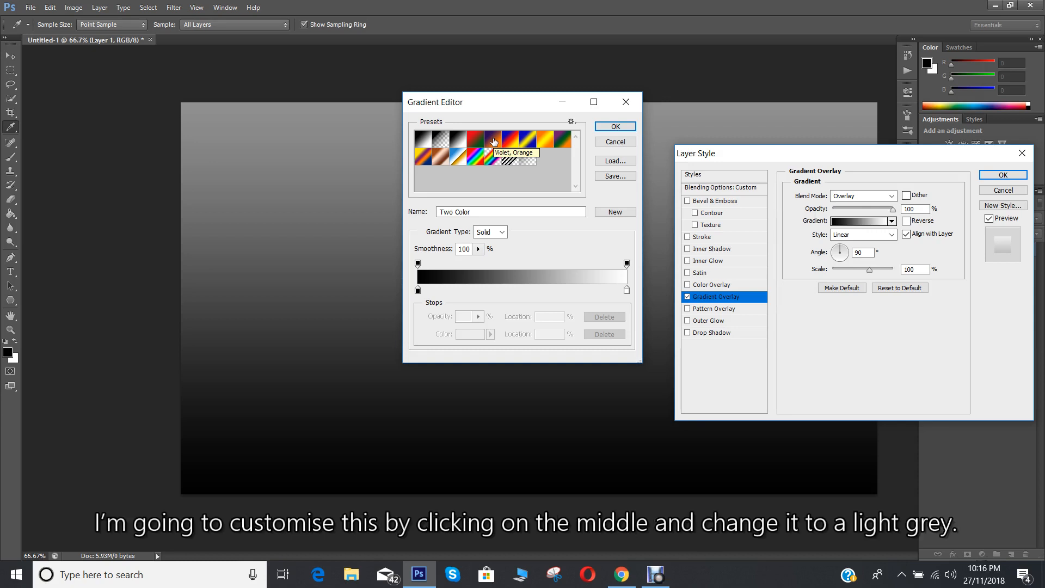
{"action": "left_click", "coordinate": [493, 140]}
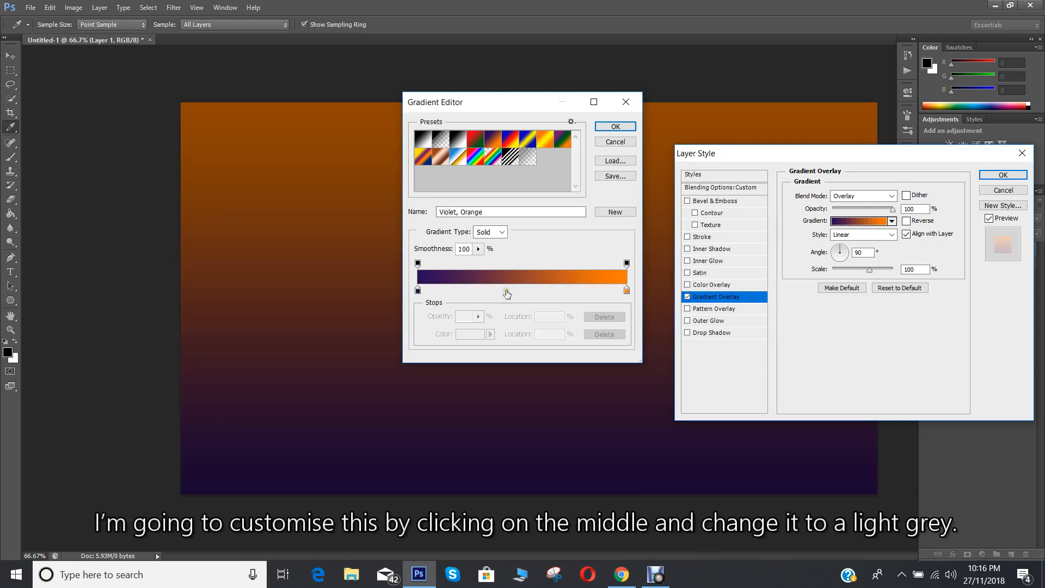
{"action": "left_click", "coordinate": [505, 289]}
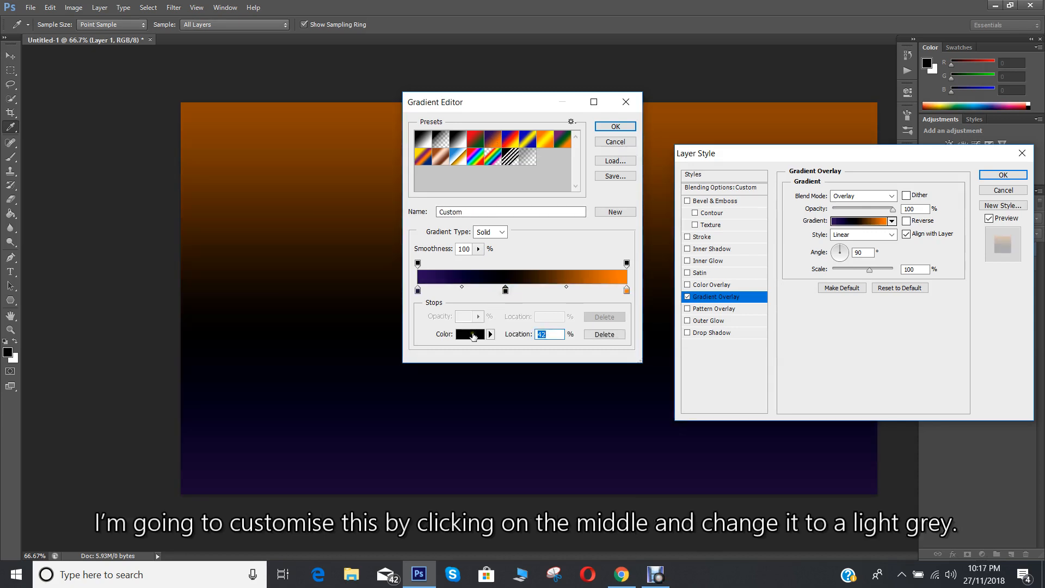
{"action": "left_click", "coordinate": [469, 334]}
{"action": "type", "text": "c0c0c0"}
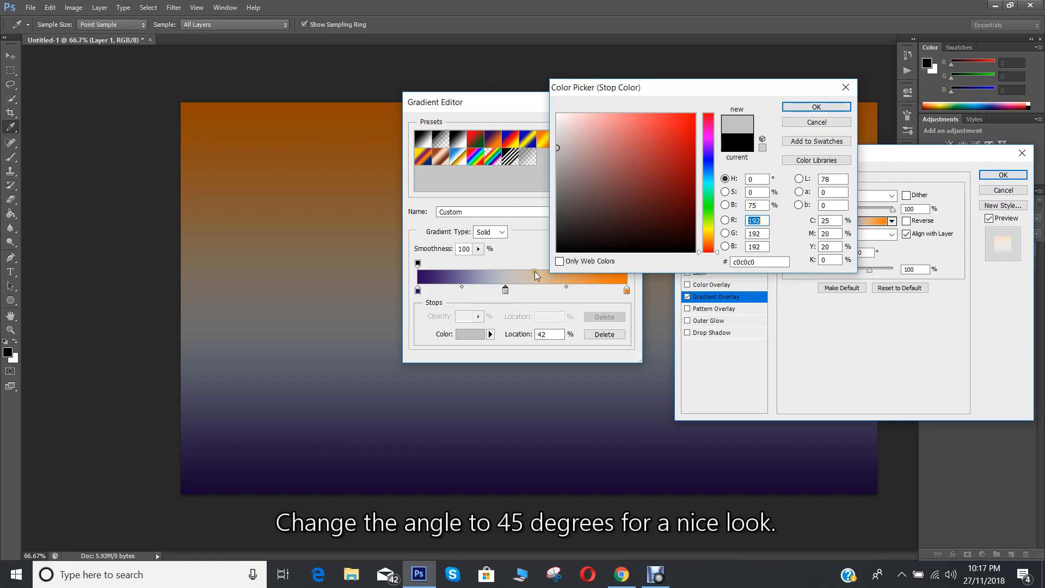
{"action": "left_click", "coordinate": [817, 107]}
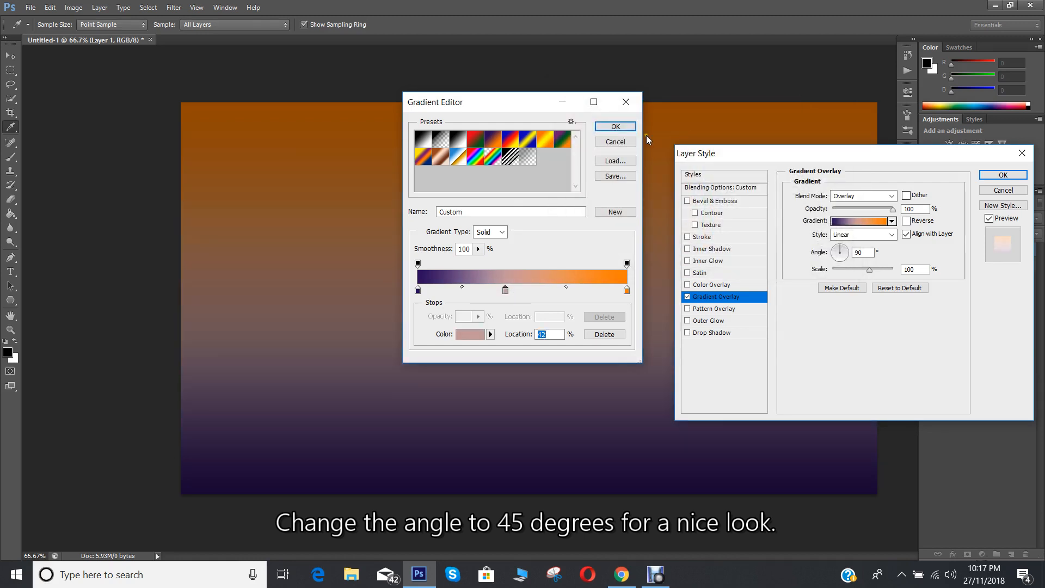
{"action": "left_click", "coordinate": [615, 126]}
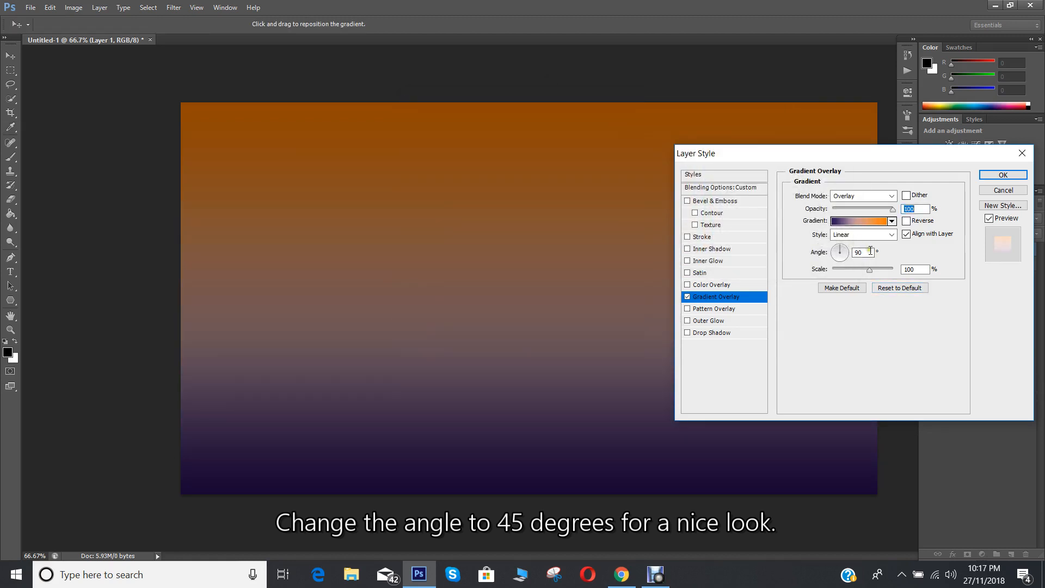
Step: Set the Gradient Overlay angle to 45° and apply the layer style
{"action": "type", "text": "45"}
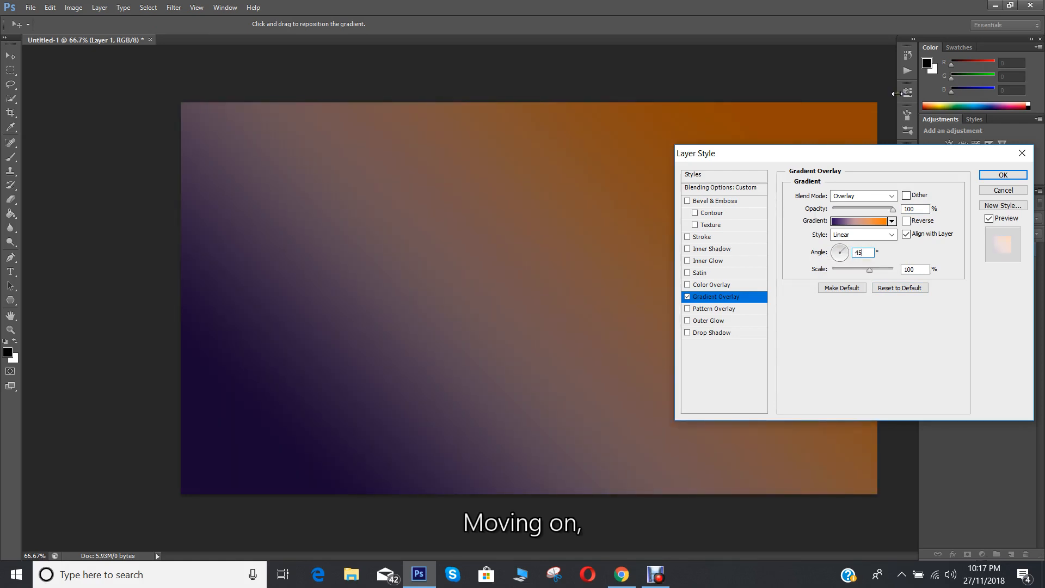
{"action": "left_click", "coordinate": [1004, 175]}
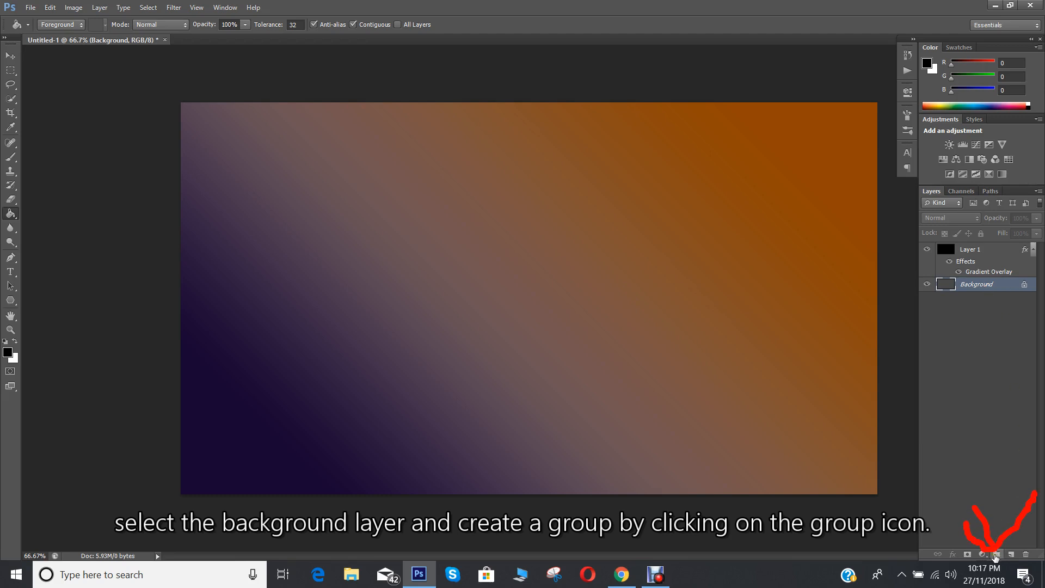
Step: Create Group 1 above Background in Color Dodge mode, with new Layer 2 inside
{"action": "left_click", "coordinate": [997, 554]}
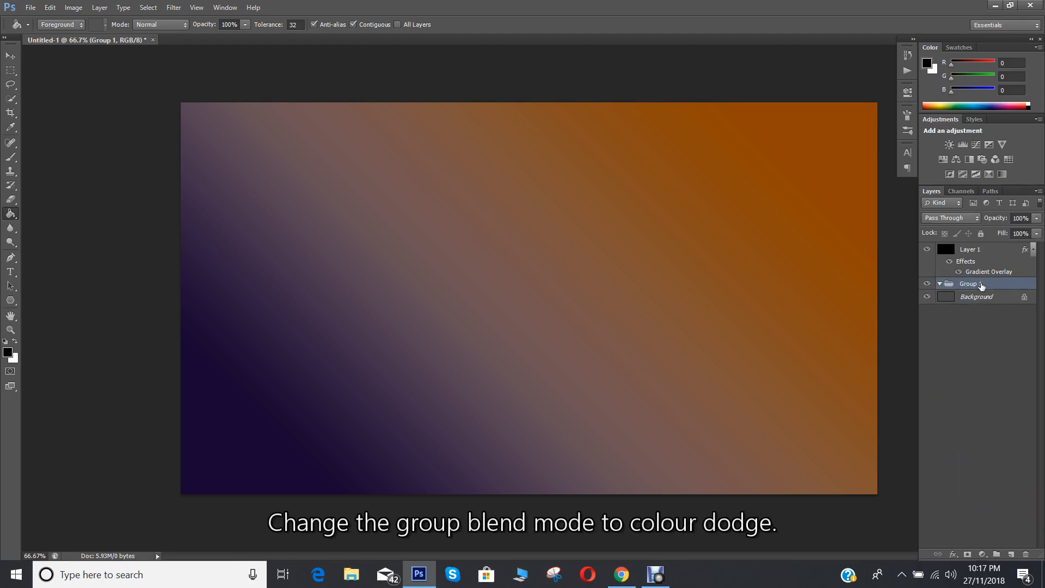
{"action": "mouse_move", "coordinate": [954, 218]}
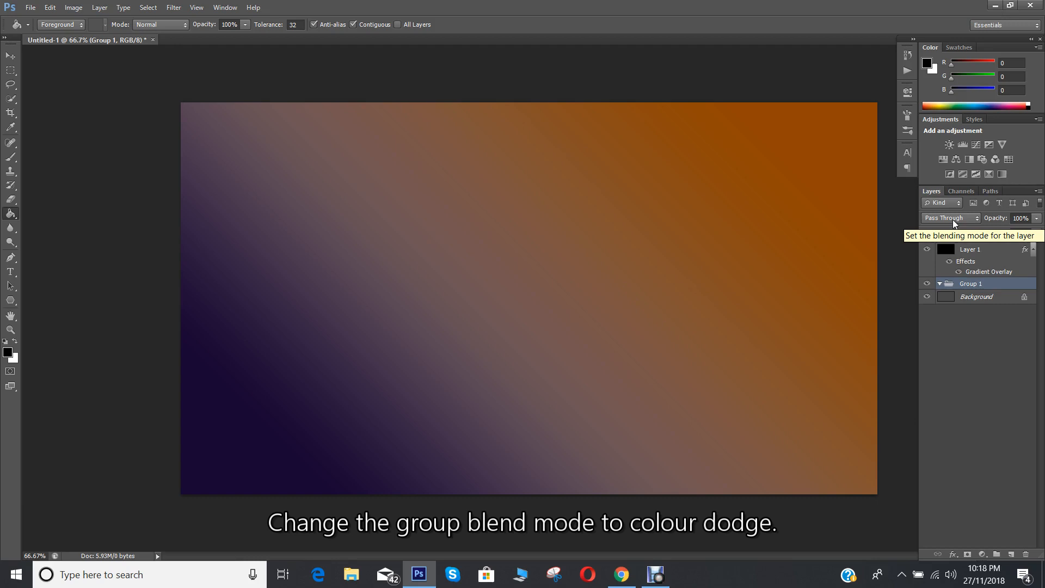
{"action": "left_click", "coordinate": [951, 218]}
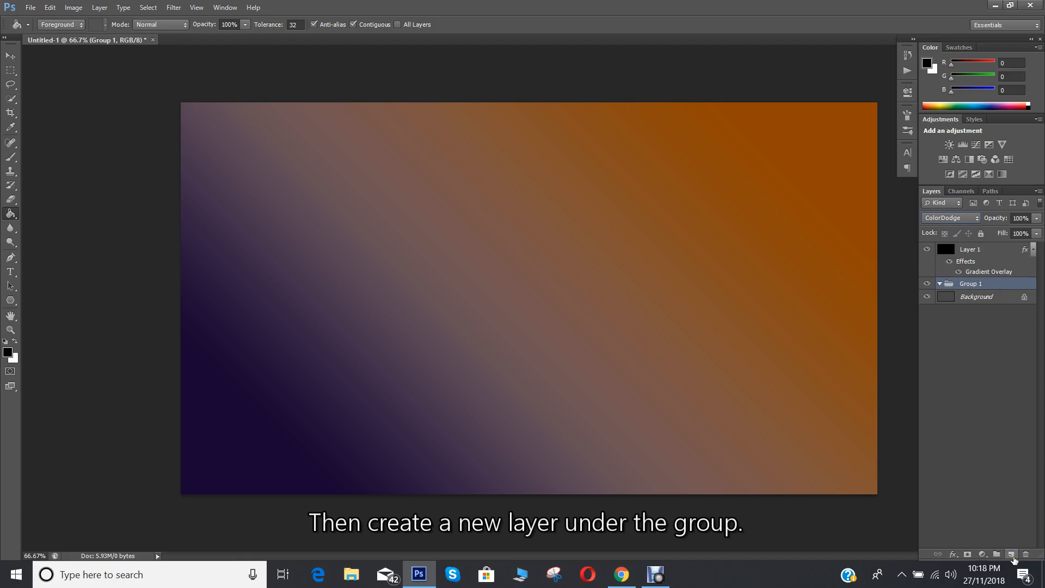
{"action": "left_click", "coordinate": [1011, 554]}
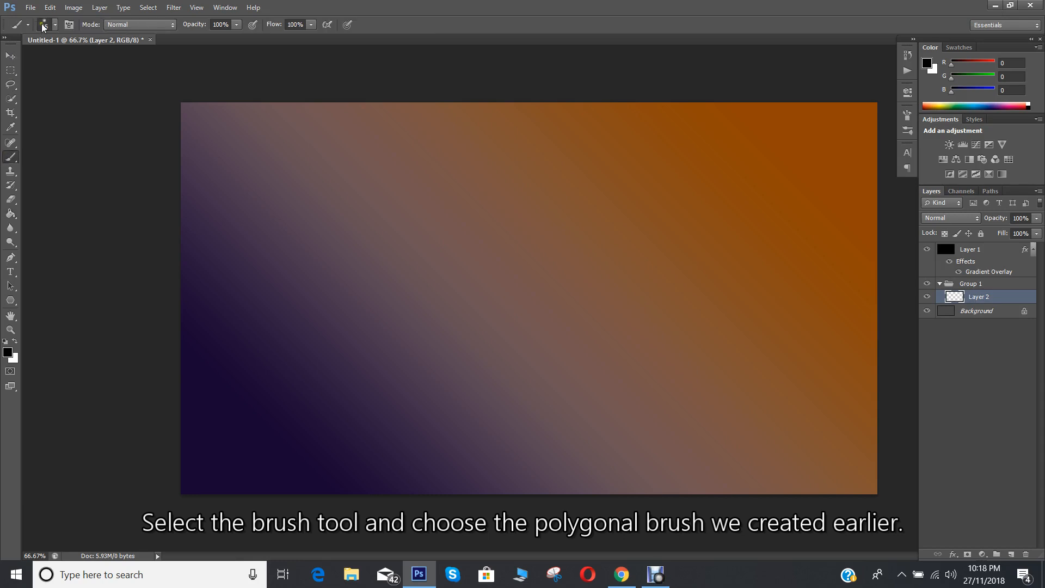
Step: Select the 424 px hexagon polygon brush and bring up the Brush settings panel
{"action": "left_click", "coordinate": [51, 25]}
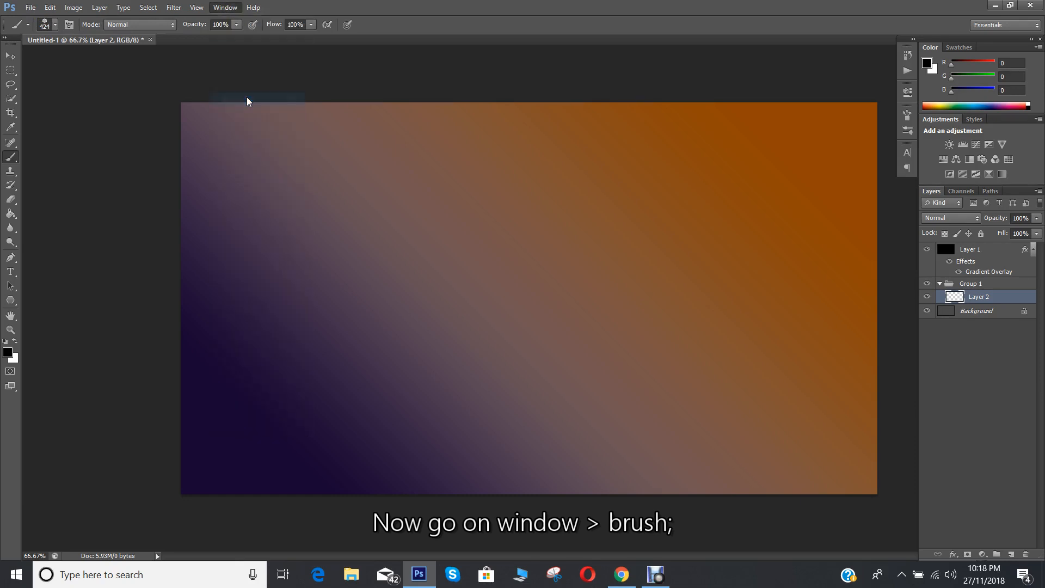
{"action": "left_click", "coordinate": [225, 7]}
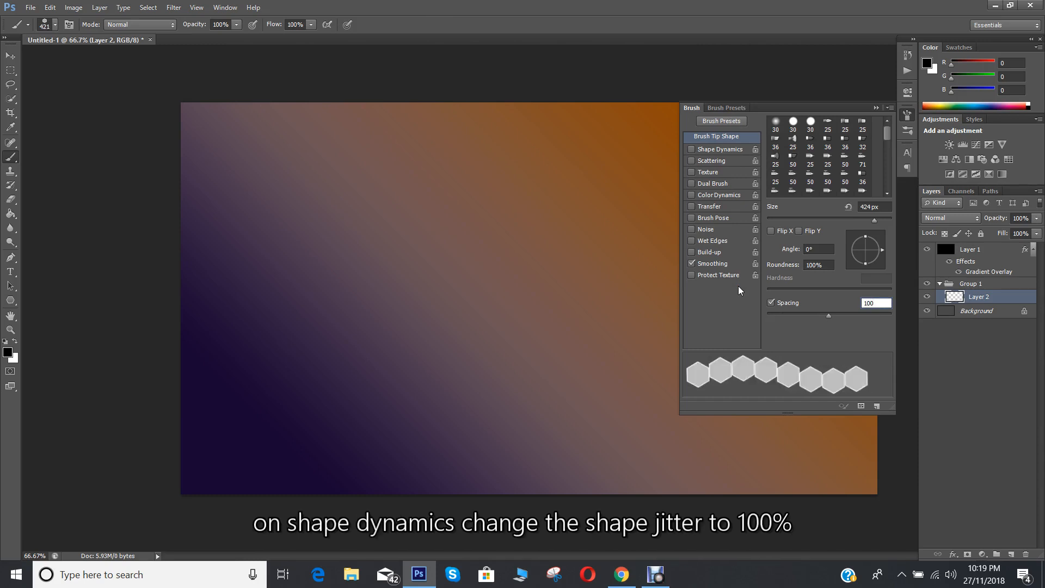
Step: Enable Shape Dynamics with Size Jitter 100% and Minimum Diameter 50%
{"action": "left_click", "coordinate": [720, 149]}
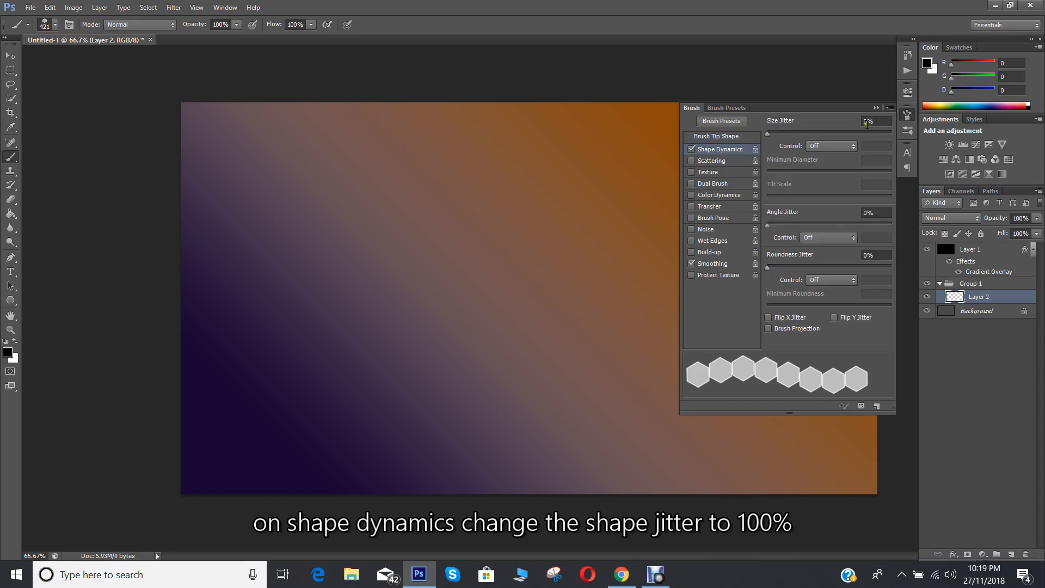
{"action": "mouse_move", "coordinate": [869, 122]}
{"action": "type", "text": "100"}
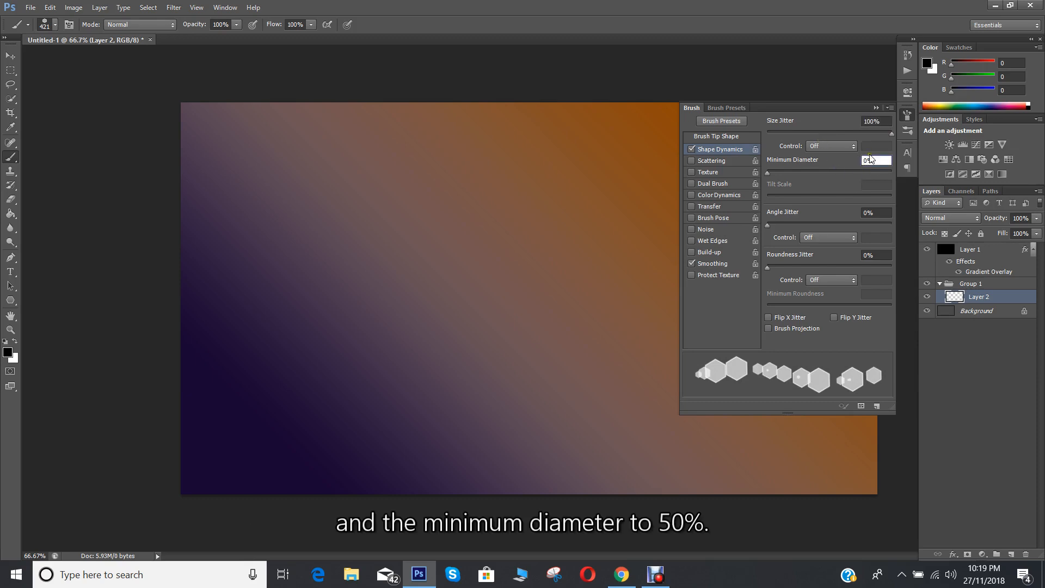
{"action": "type", "text": "50"}
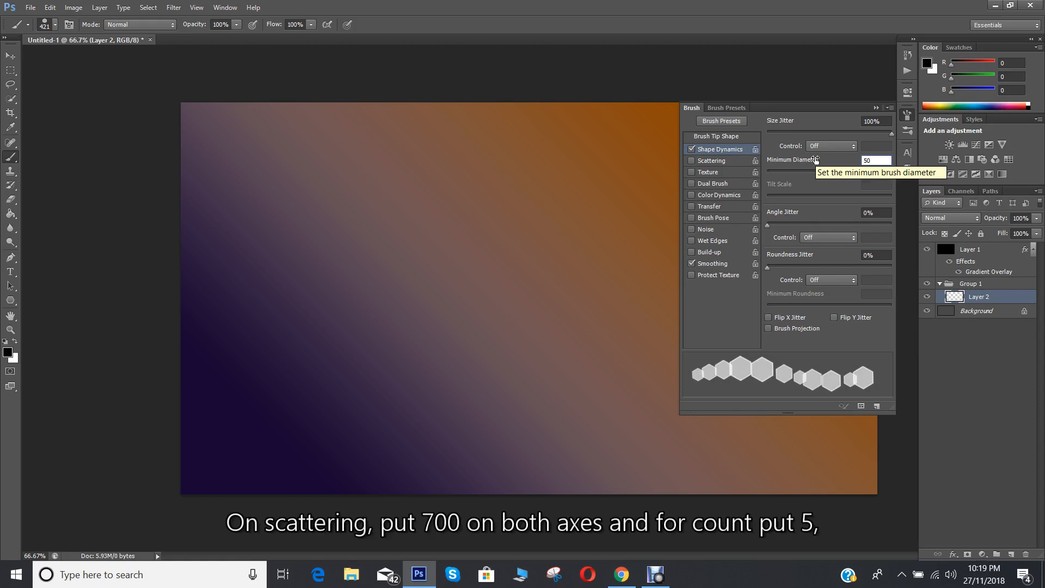
{"action": "mouse_move", "coordinate": [715, 229]}
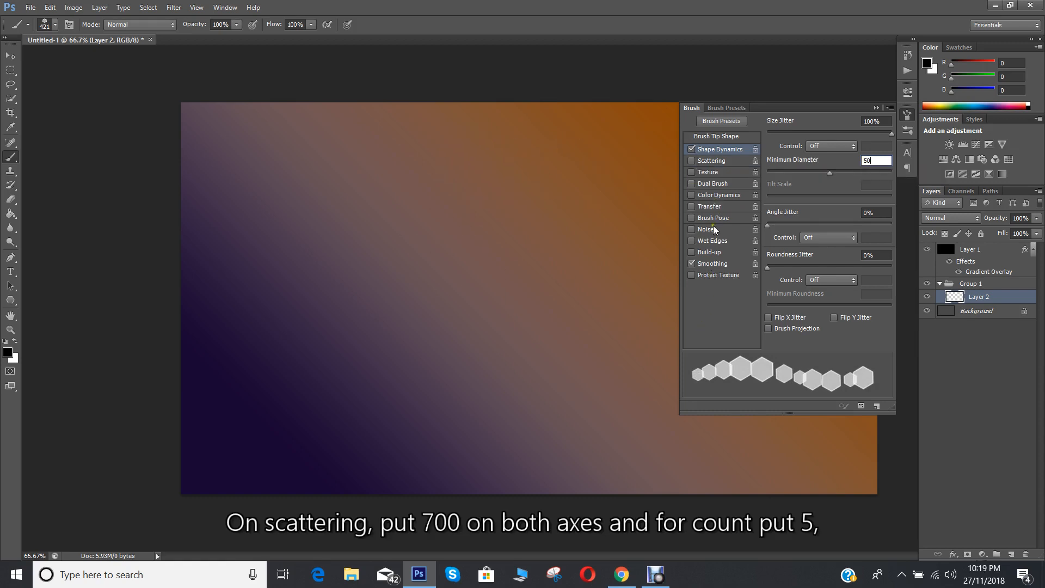
Step: Enable Scattering on both axes at 700% with a count of 5
{"action": "left_click", "coordinate": [712, 161]}
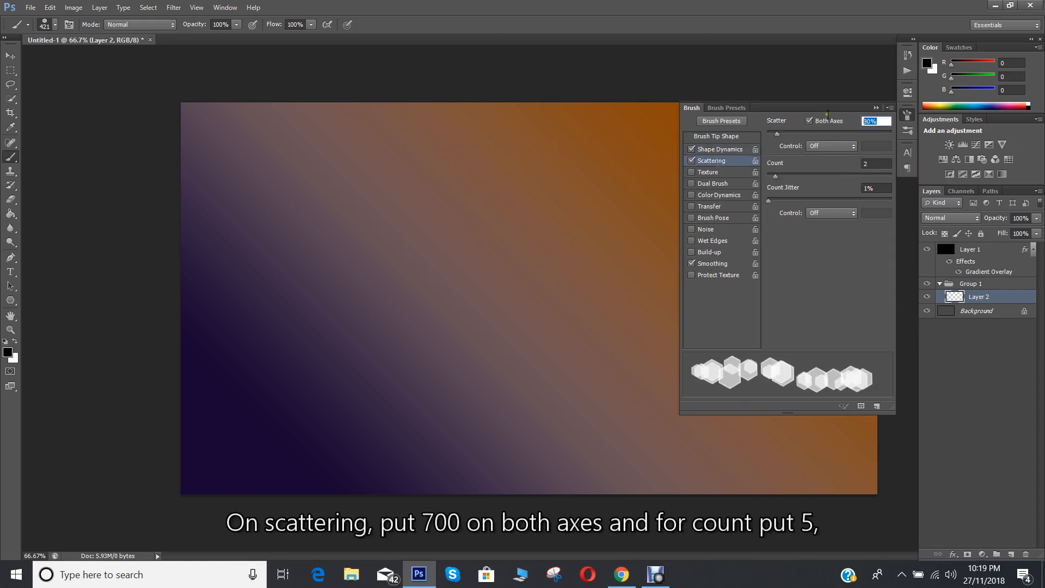
{"action": "type", "text": "700"}
{"action": "left_click", "coordinate": [876, 163]}
{"action": "type", "text": "5"}
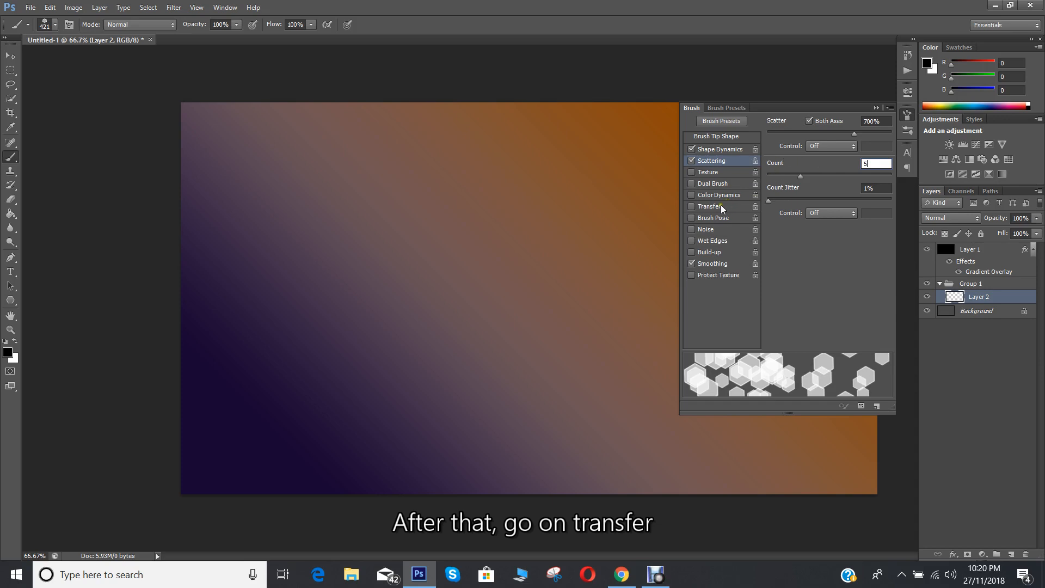
Step: Enable Transfer with 50% opacity and flow jitter, flow controlled by pen pressure
{"action": "left_click", "coordinate": [710, 206]}
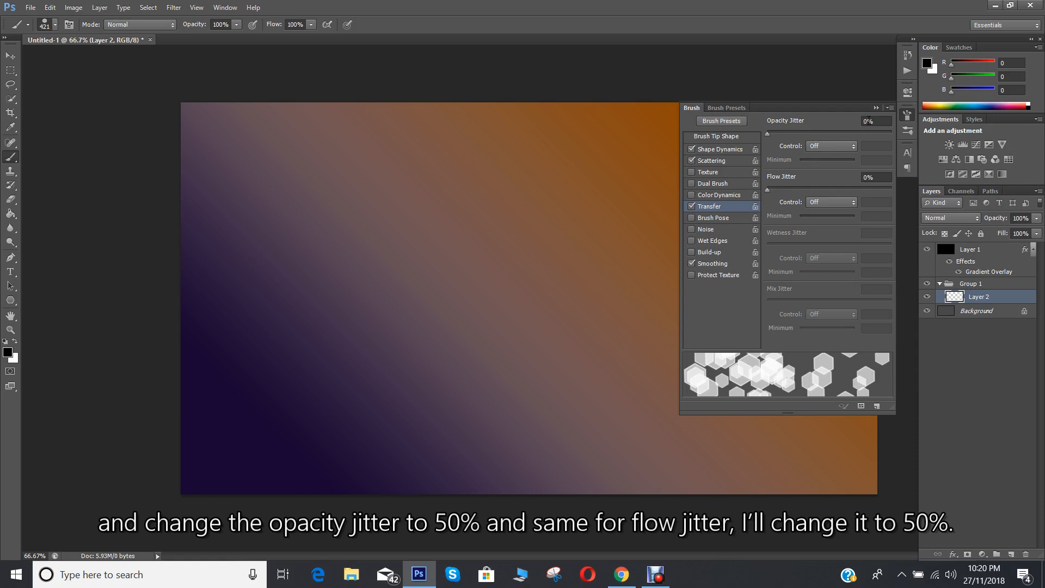
{"action": "left_click", "coordinate": [875, 122]}
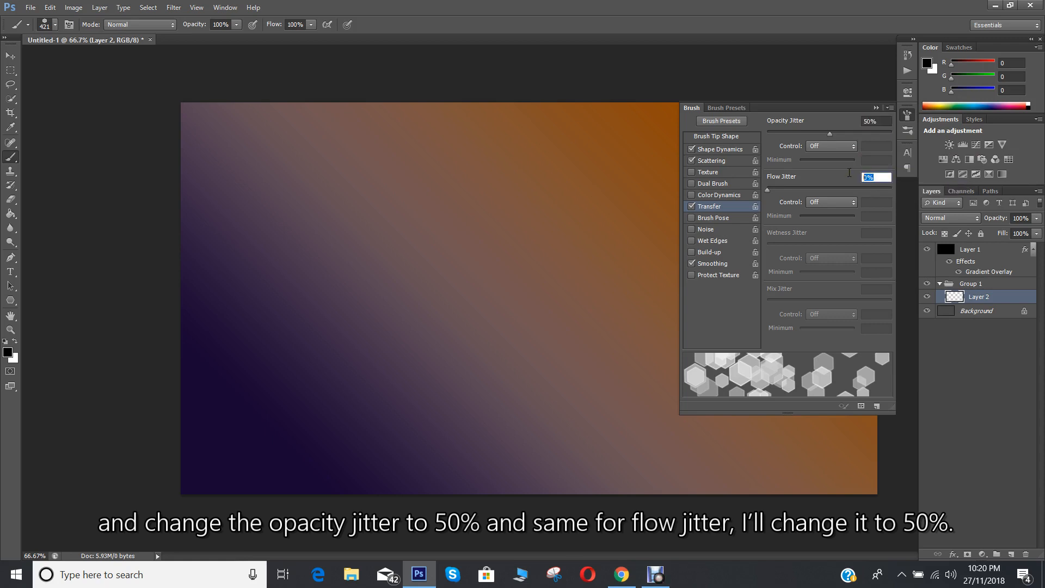
{"action": "type", "text": "50"}
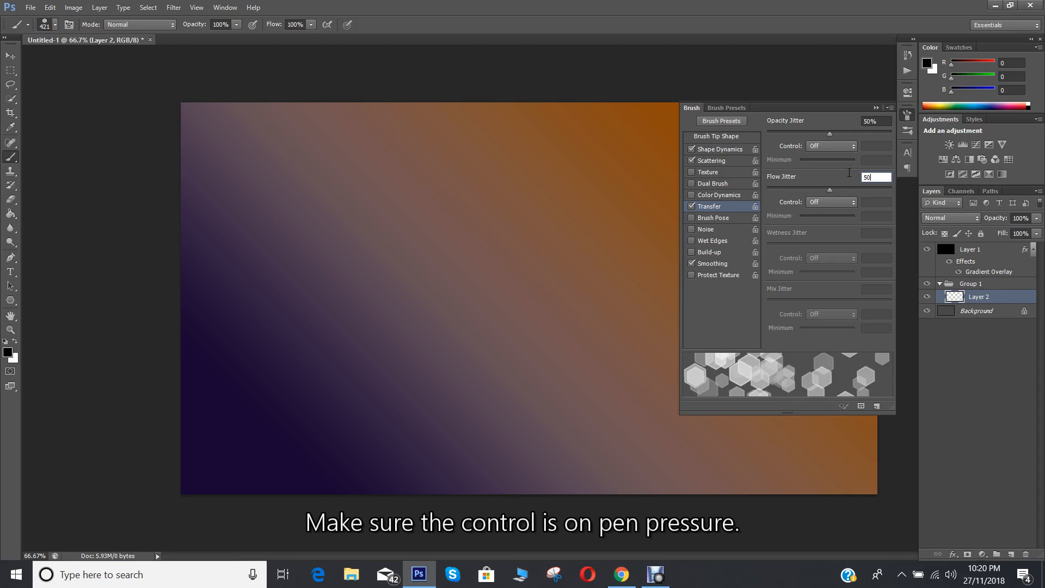
{"action": "mouse_move", "coordinate": [819, 214]}
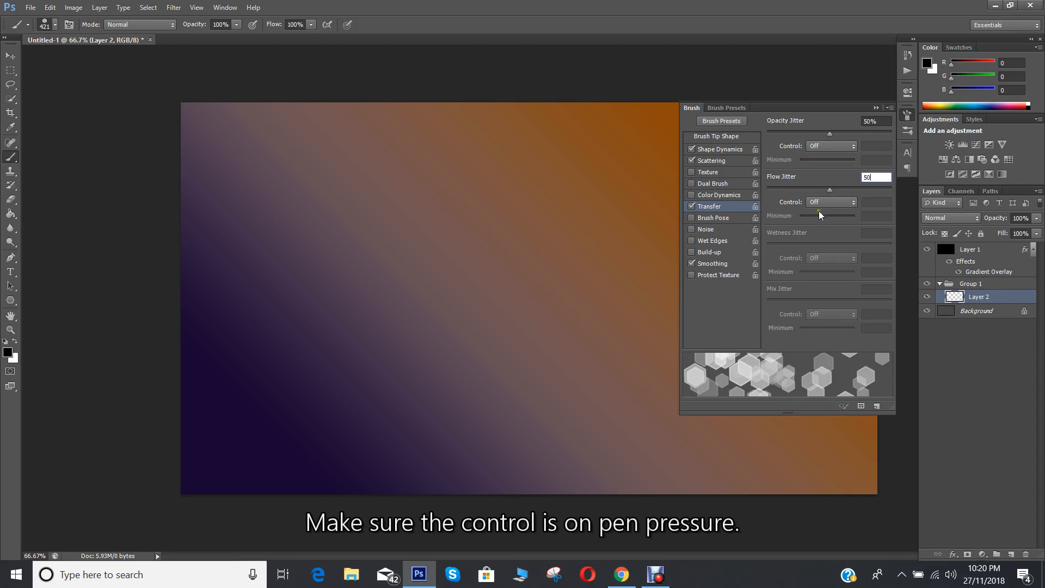
{"action": "left_click", "coordinate": [831, 202]}
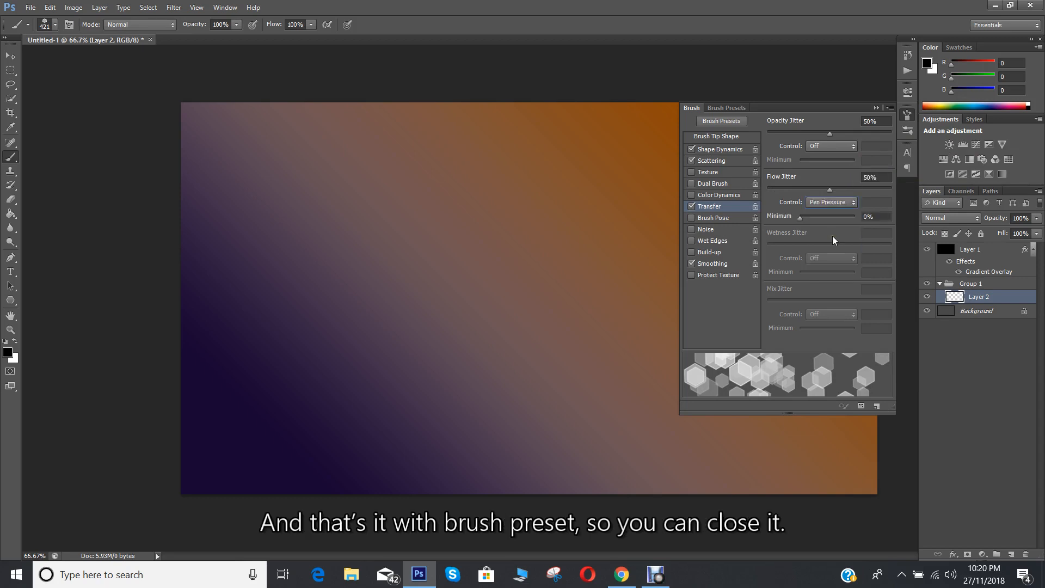
{"action": "mouse_move", "coordinate": [834, 239]}
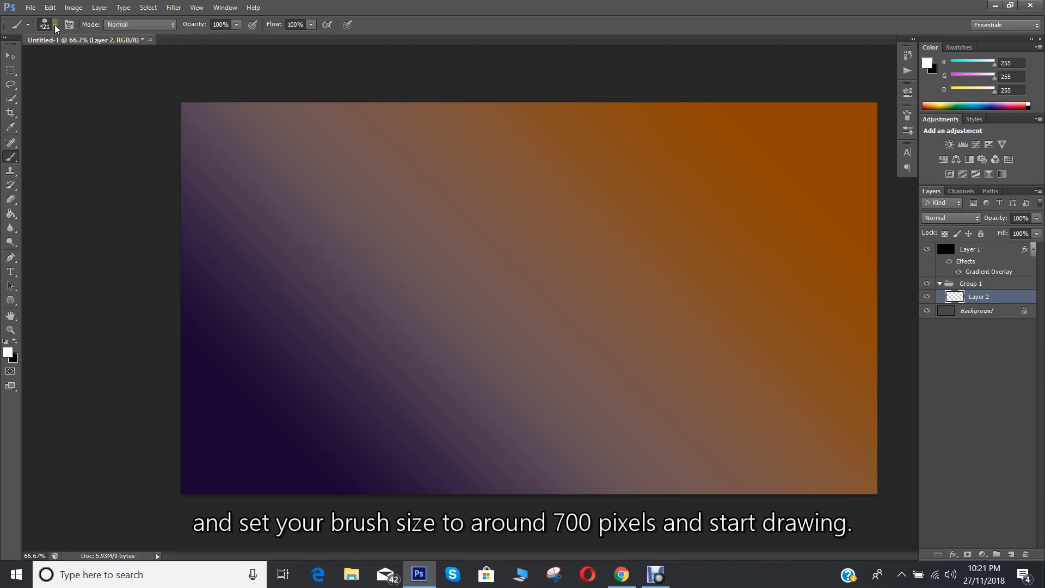
Step: Paint white hexagons with a 700 px brush and blur Layer 2 by 20 px
{"action": "left_click", "coordinate": [52, 25]}
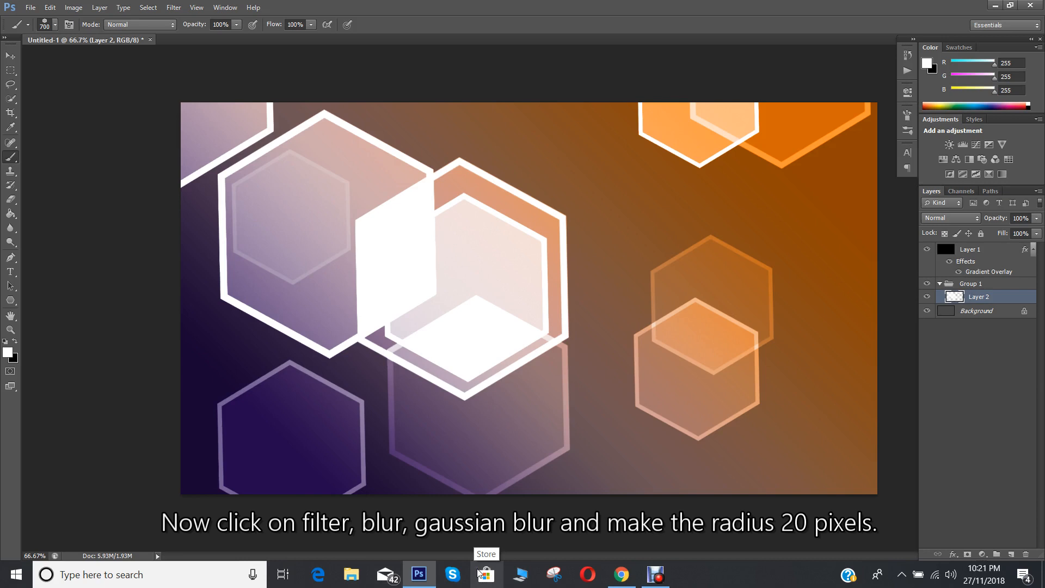
{"action": "left_click", "coordinate": [169, 7]}
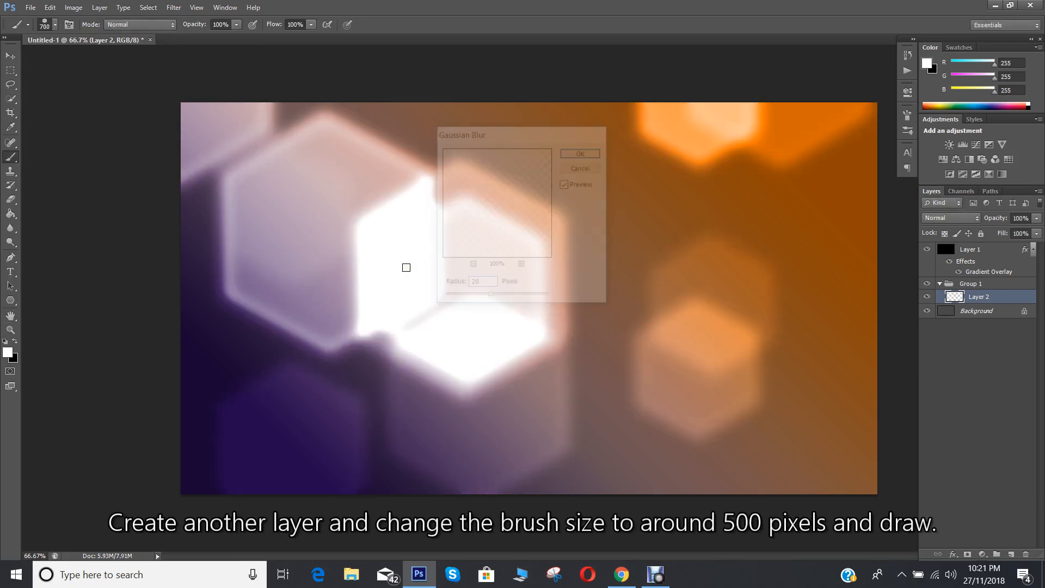
{"action": "left_click", "coordinate": [580, 153]}
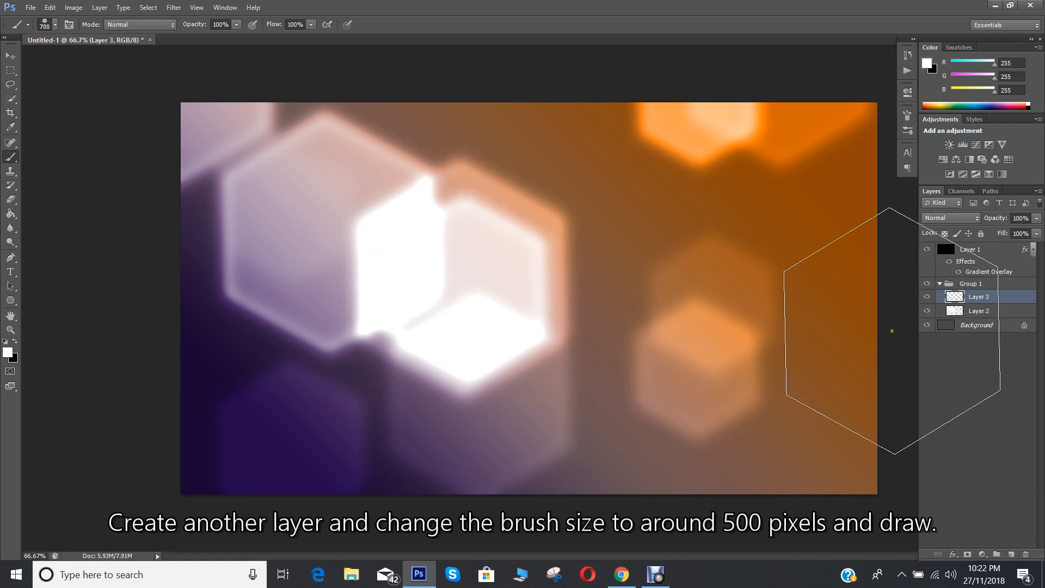
Step: Paint a second set of white hexagons on Layer 3 with a 500 px brush
{"action": "left_click", "coordinate": [50, 25]}
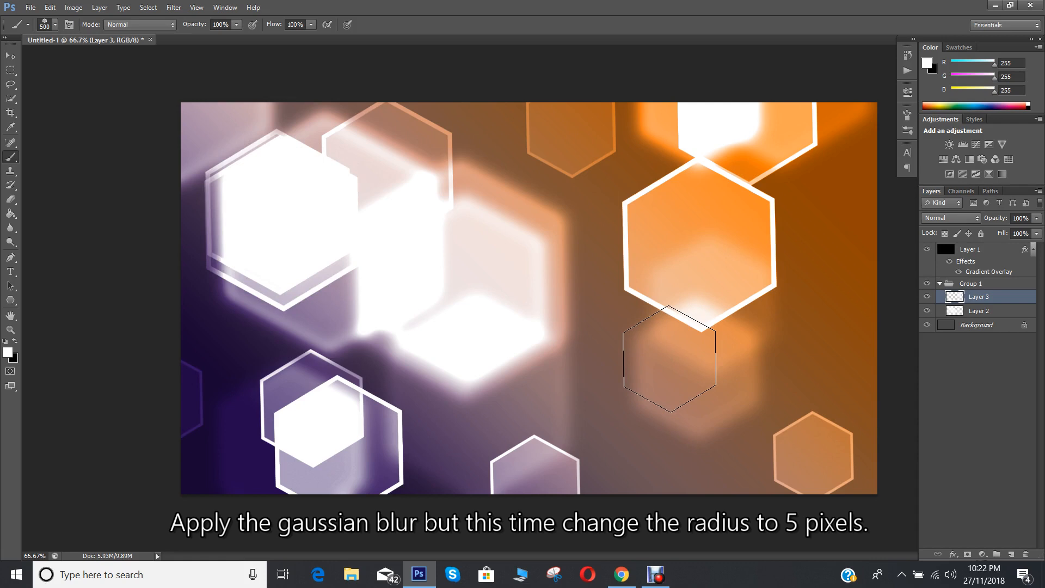
Step: Apply a Gaussian Blur with radius 5 px to the Layer 3 hexagons
{"action": "left_click", "coordinate": [188, 7]}
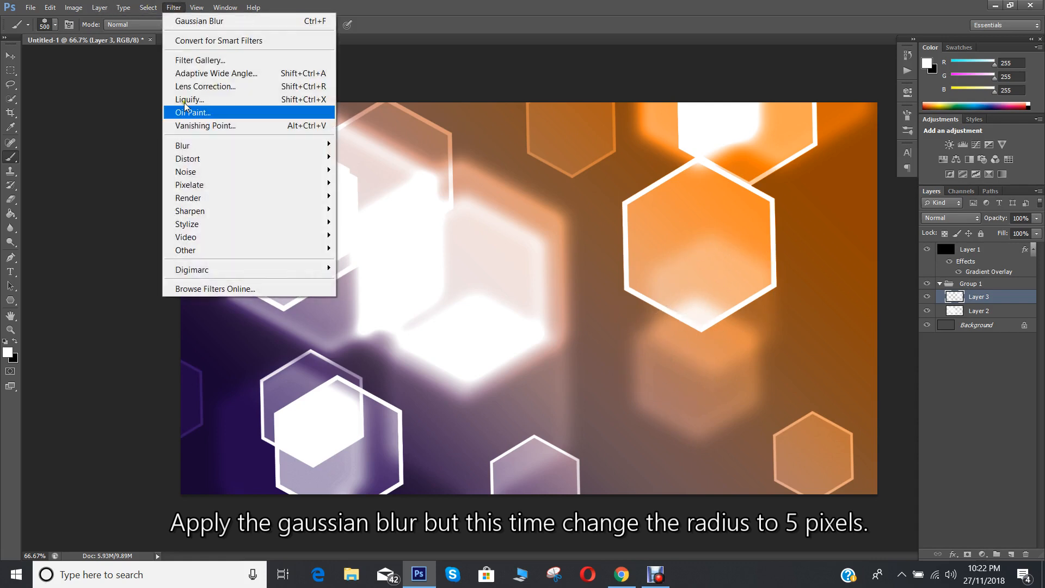
{"action": "left_click", "coordinate": [200, 21]}
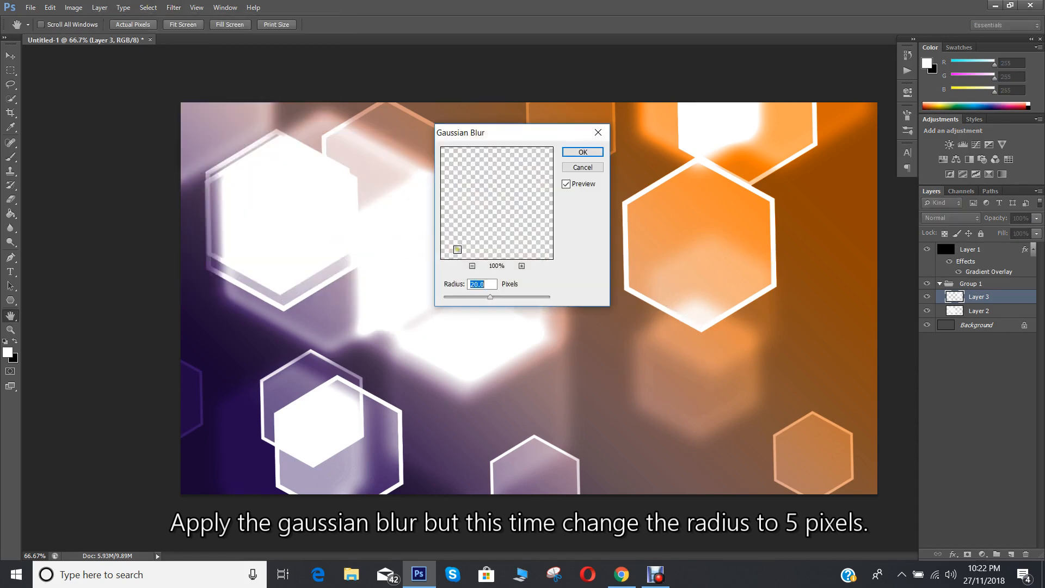
{"action": "type", "text": "5"}
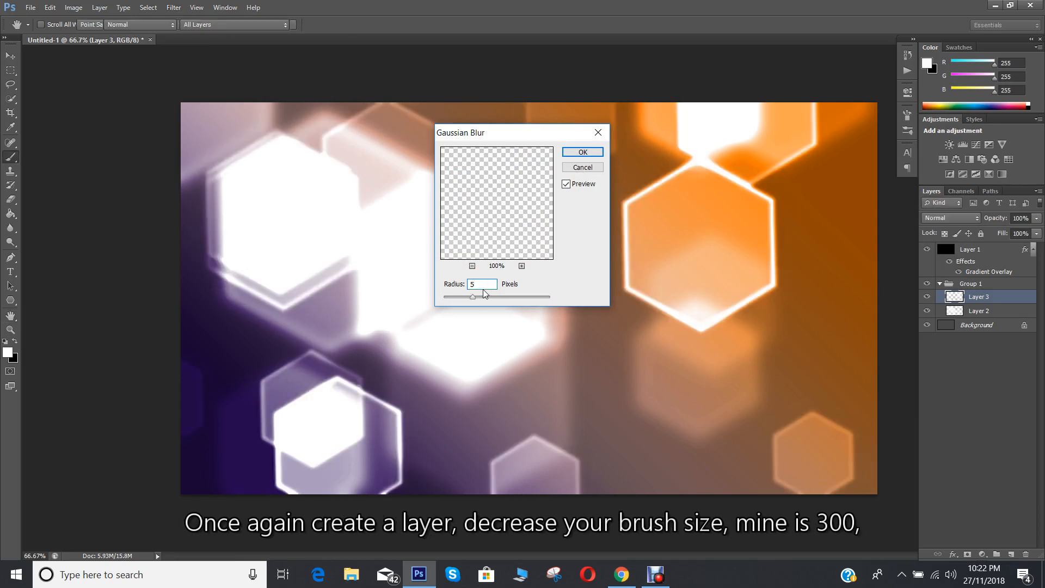
{"action": "left_click", "coordinate": [582, 151]}
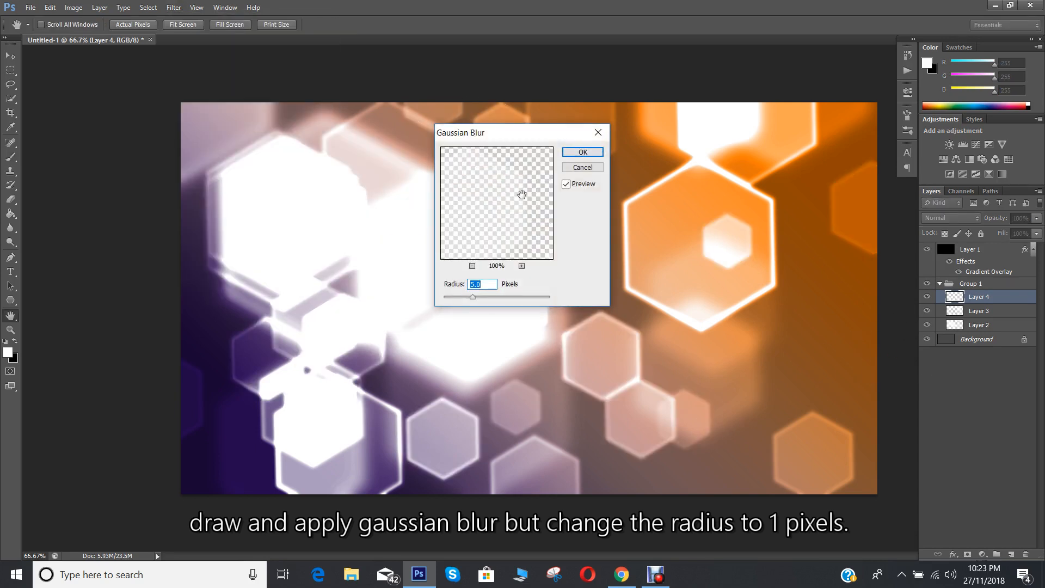
Step: Paint 300 px hexagons on Layer 4 and apply a 1 px Gaussian Blur
{"action": "left_click", "coordinate": [582, 152]}
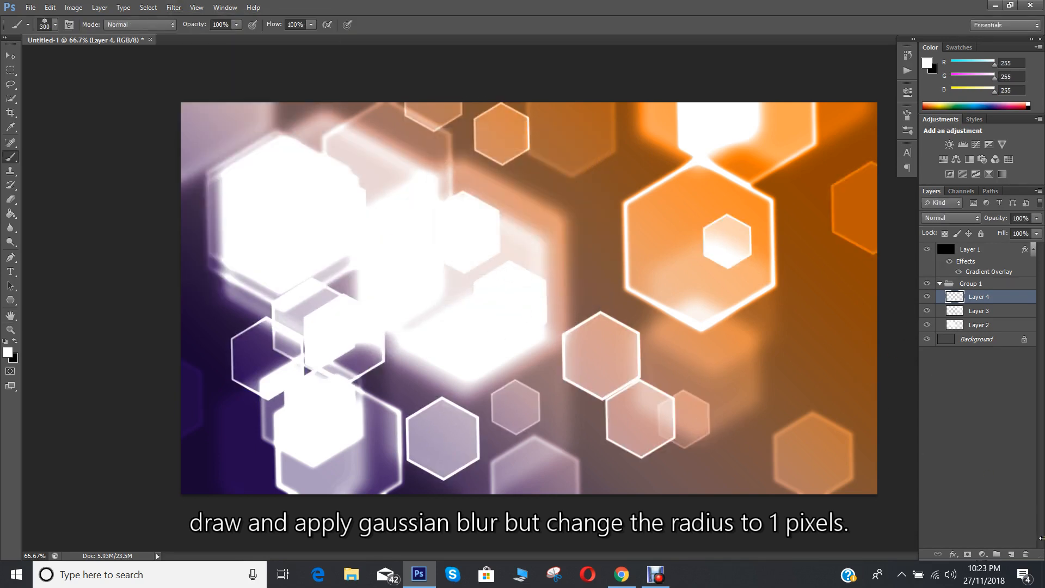